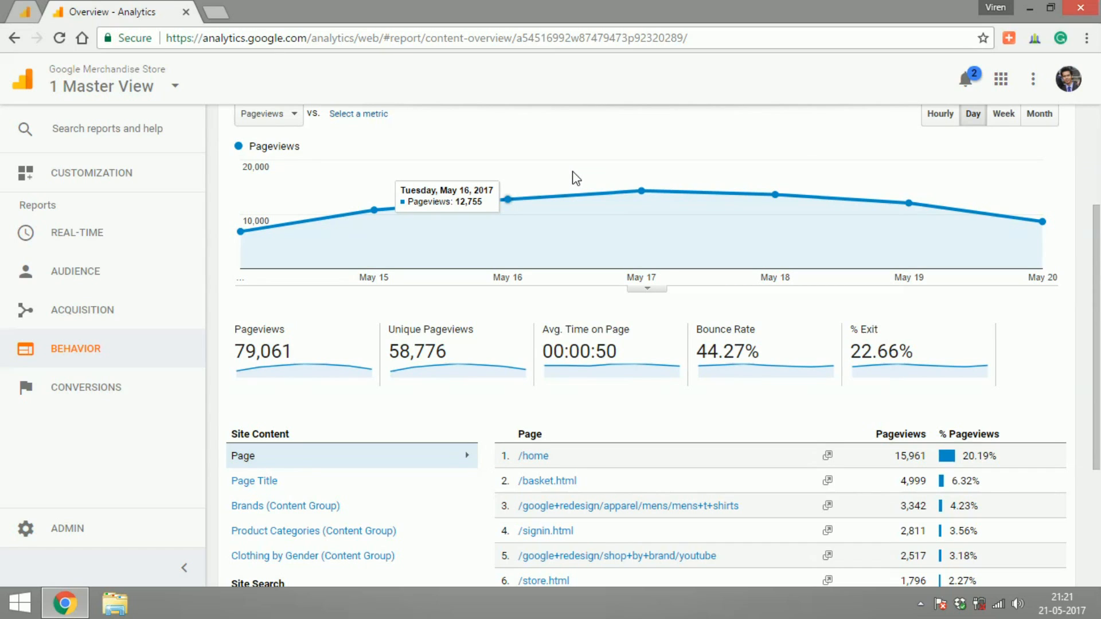
Expand the Behavior section and review the Behavior Overview top-ten pages table
left_click(75, 348)
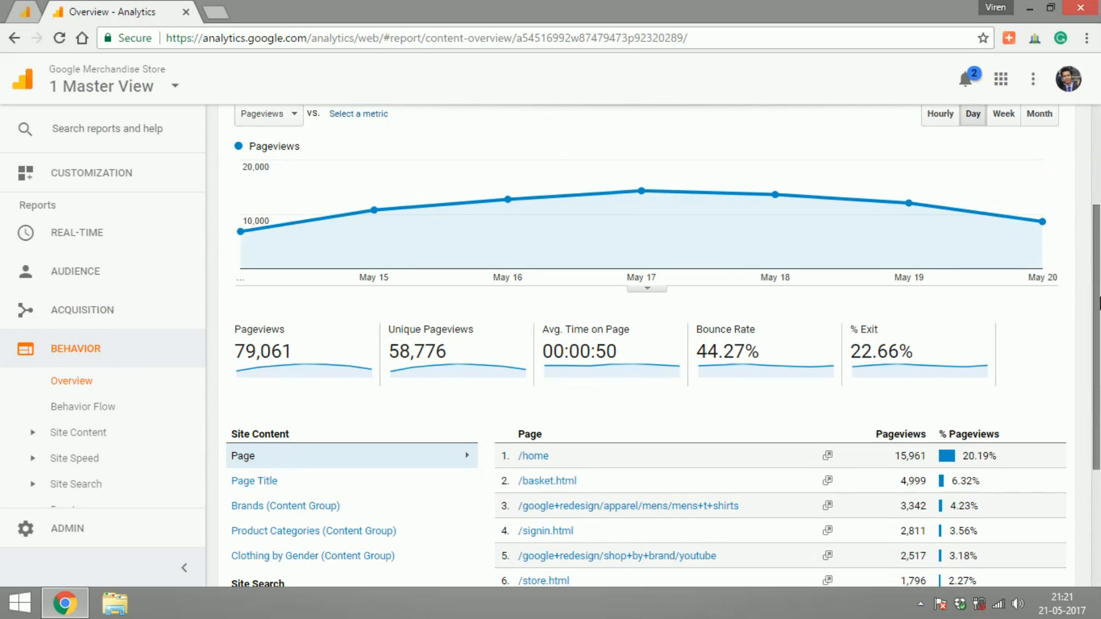
scroll("down", 3)
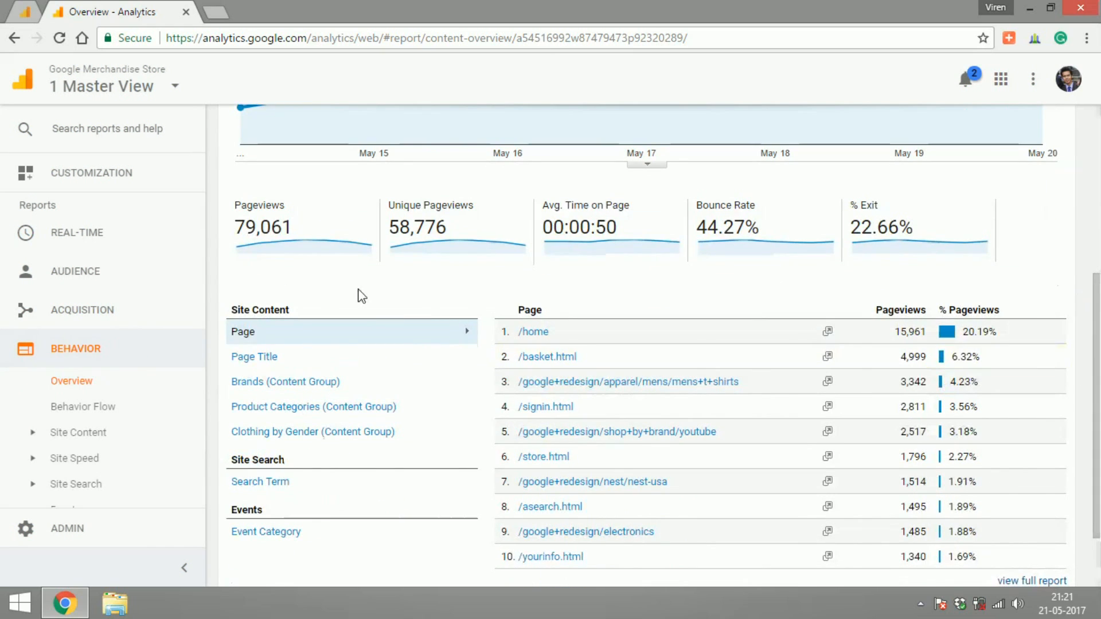
mouse_move(569, 282)
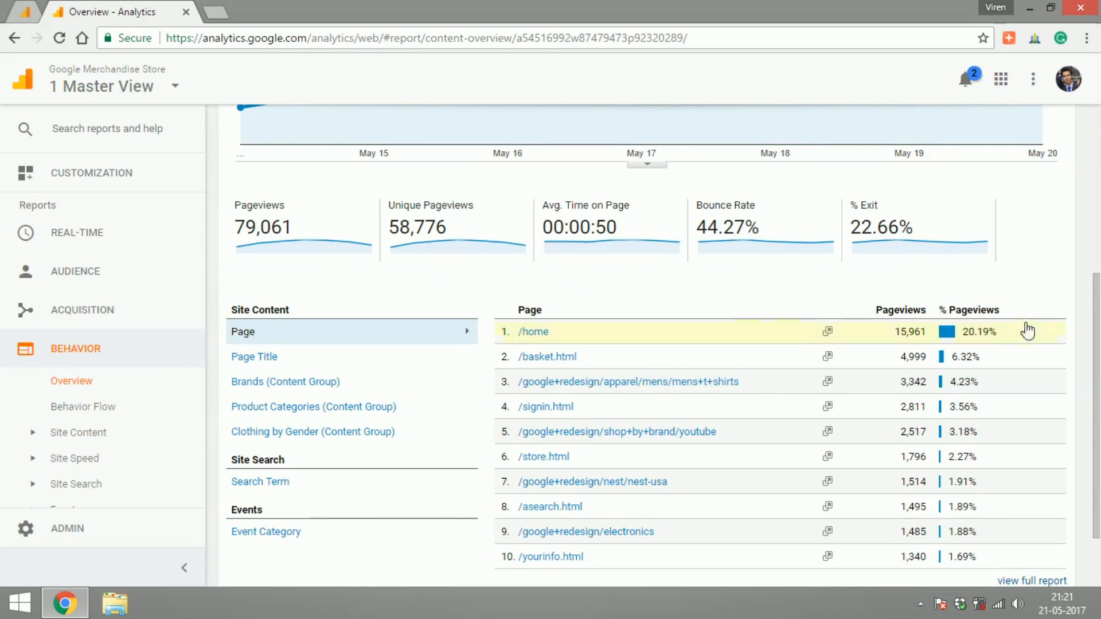
scroll("down", 3)
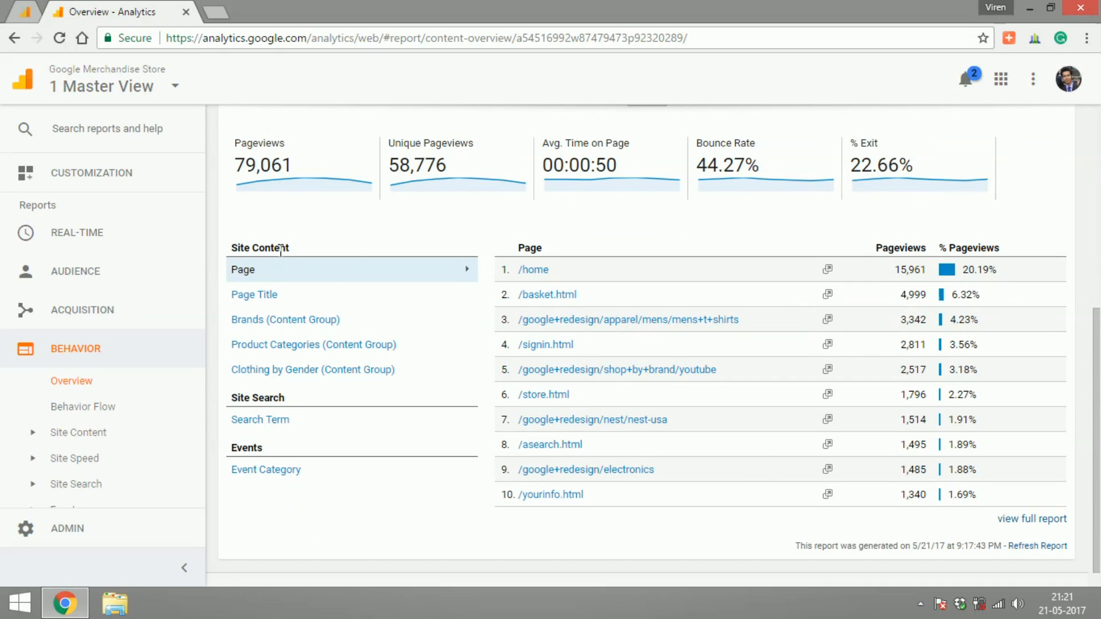
mouse_move(272, 400)
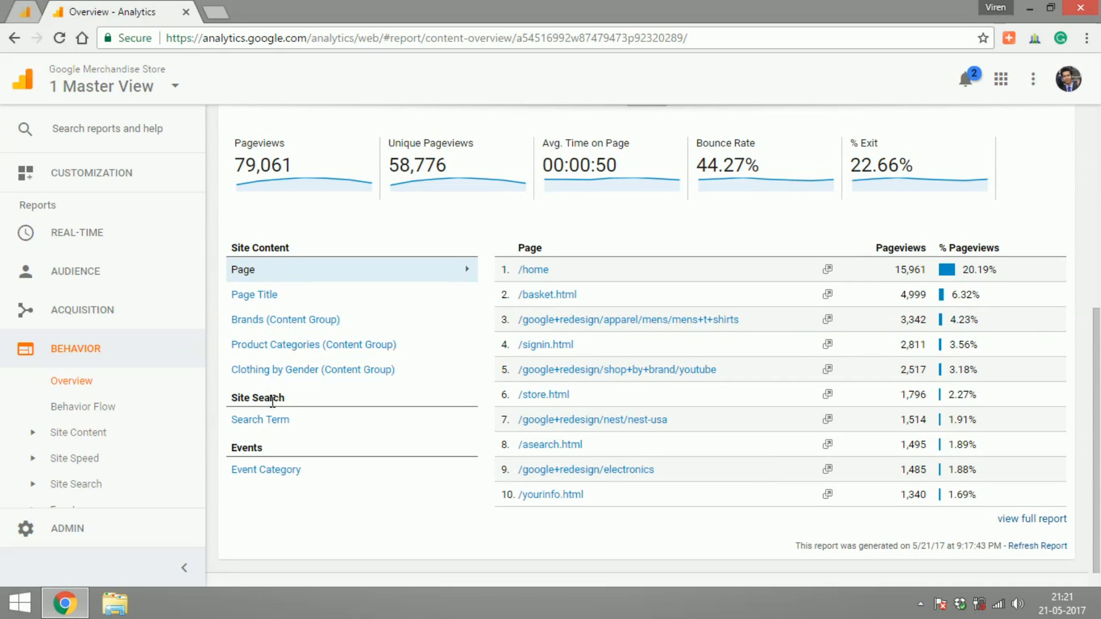
mouse_move(260, 419)
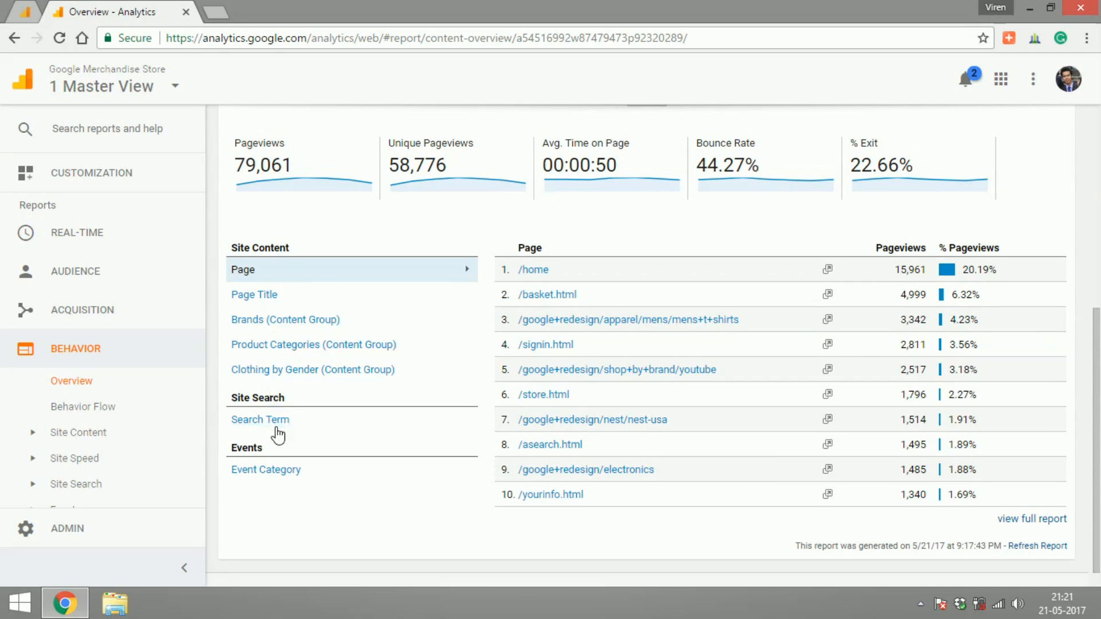
mouse_move(82, 391)
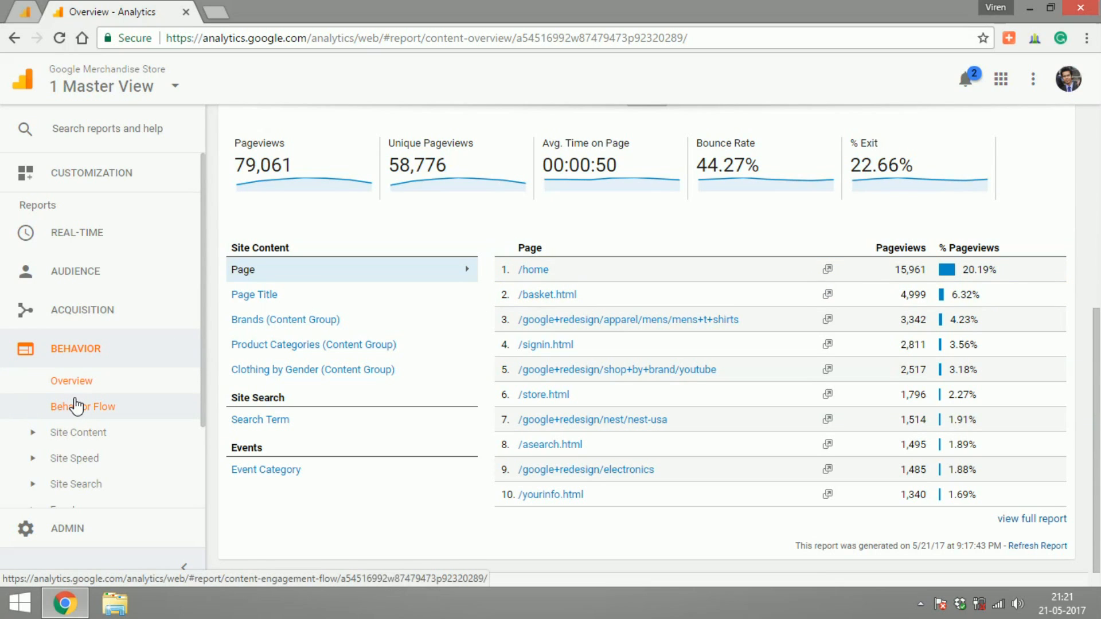
View the Behavior Flow diagram from landing pages to later interactions for May 14–20, 2017
left_click(82, 406)
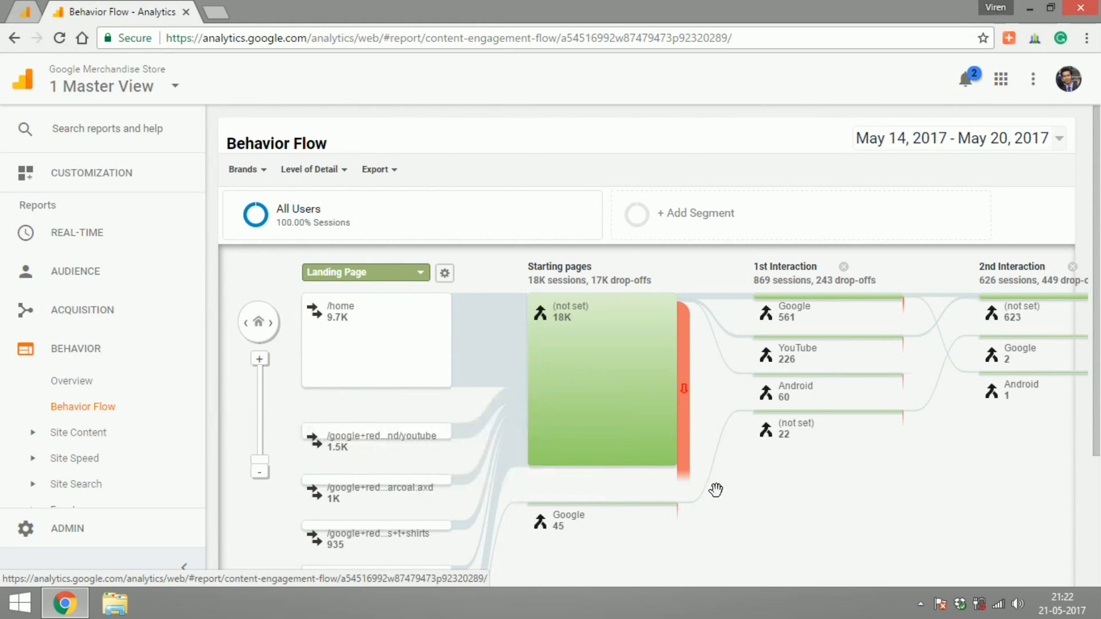
scroll("down", 3)
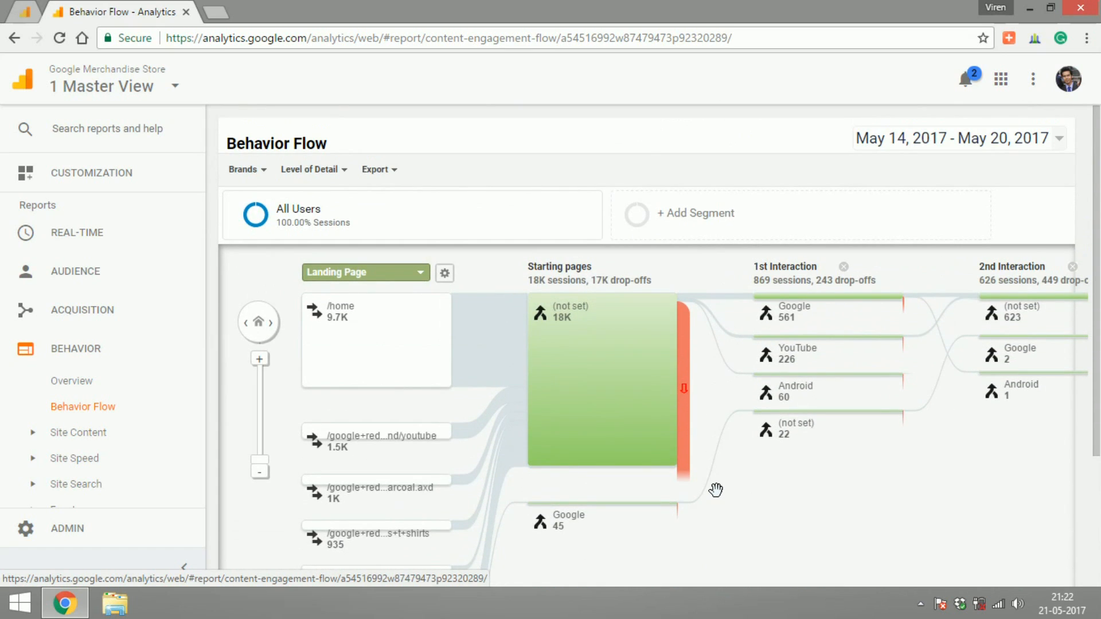
scroll("down", 3)
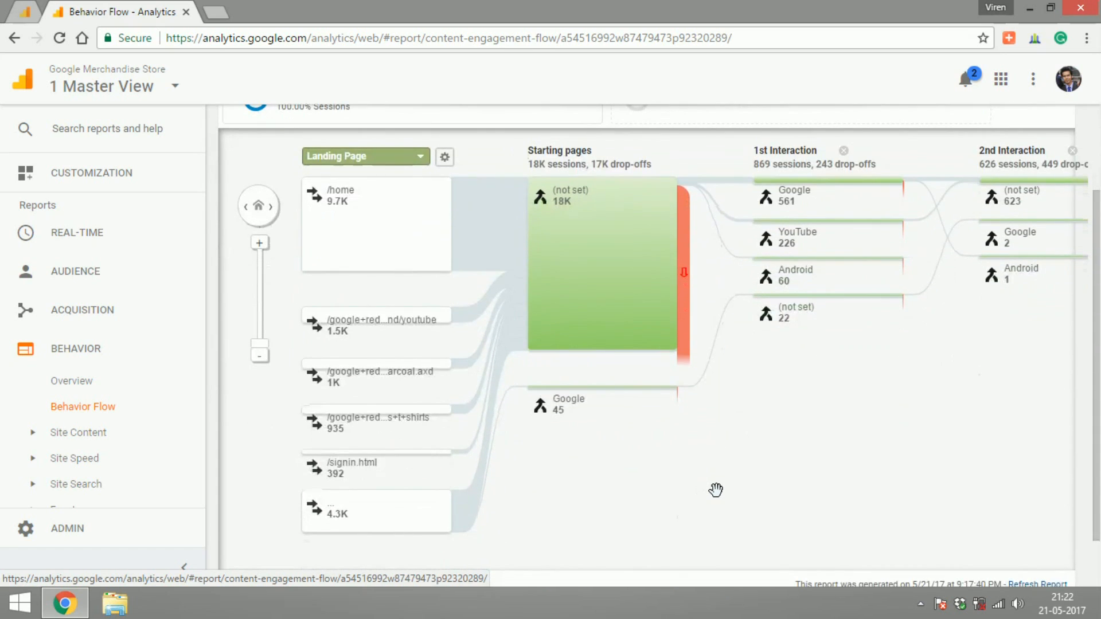
mouse_move(569, 244)
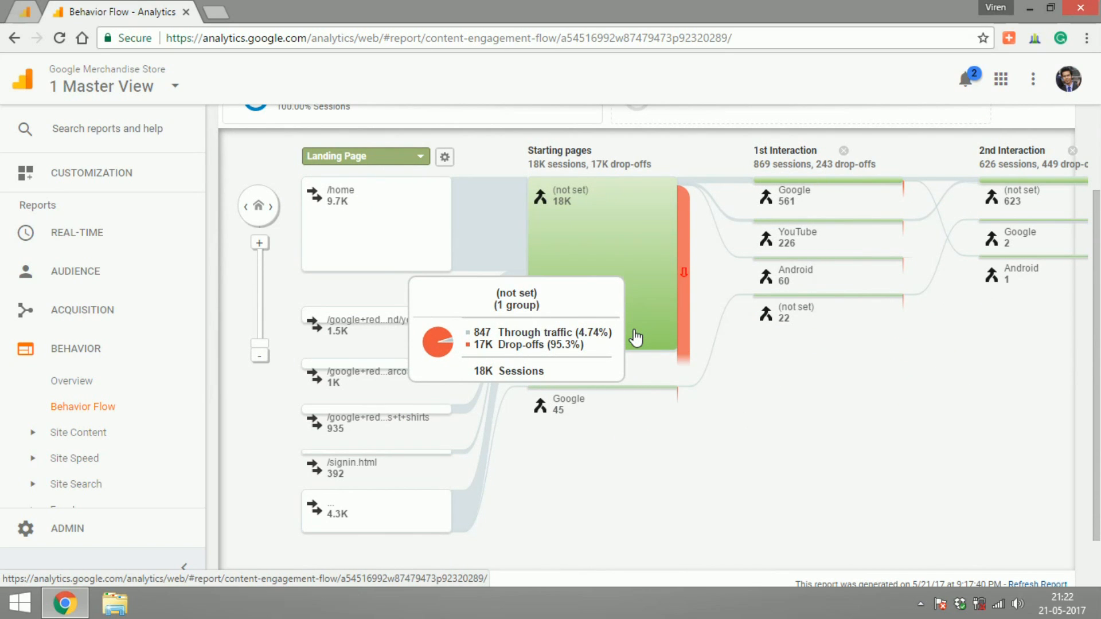
mouse_move(636, 243)
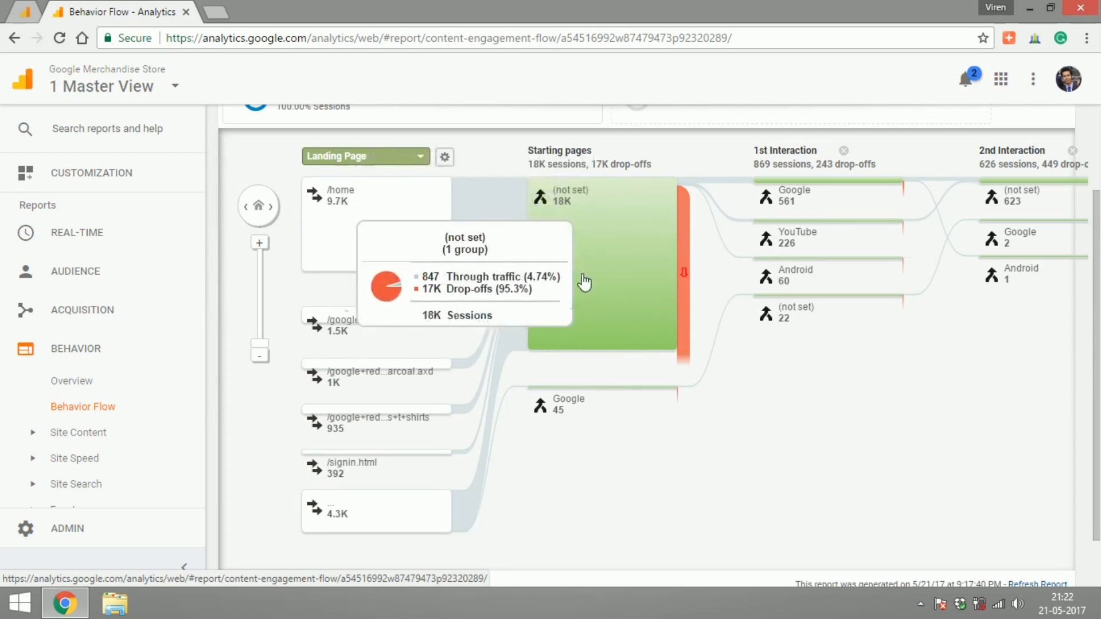
mouse_move(743, 407)
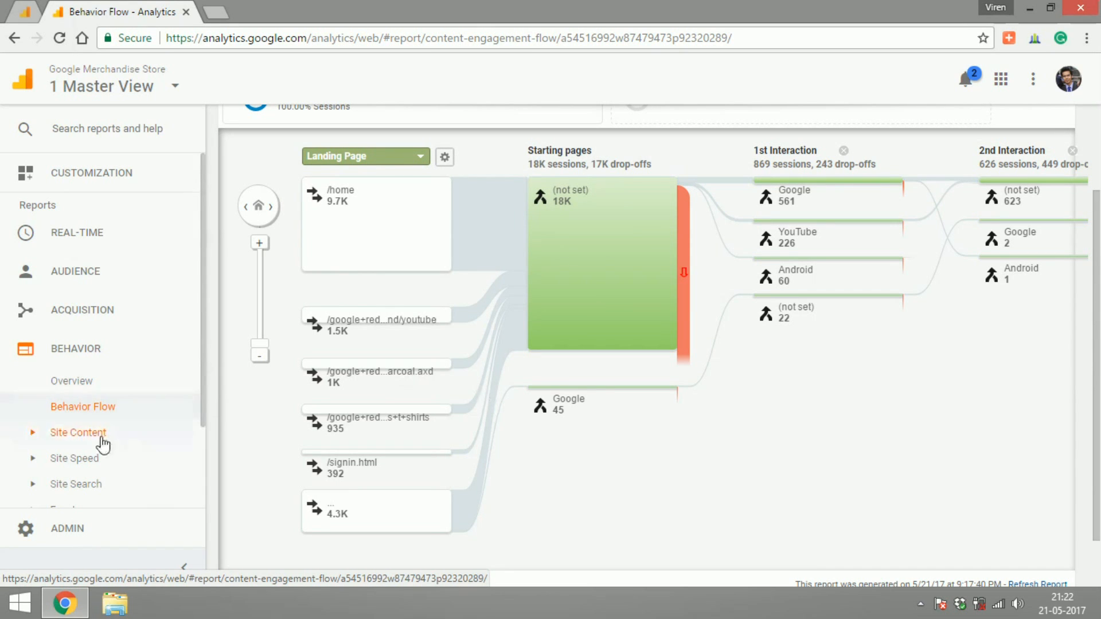
Open the Site Content All Pages report and scroll to its table
left_click(71, 457)
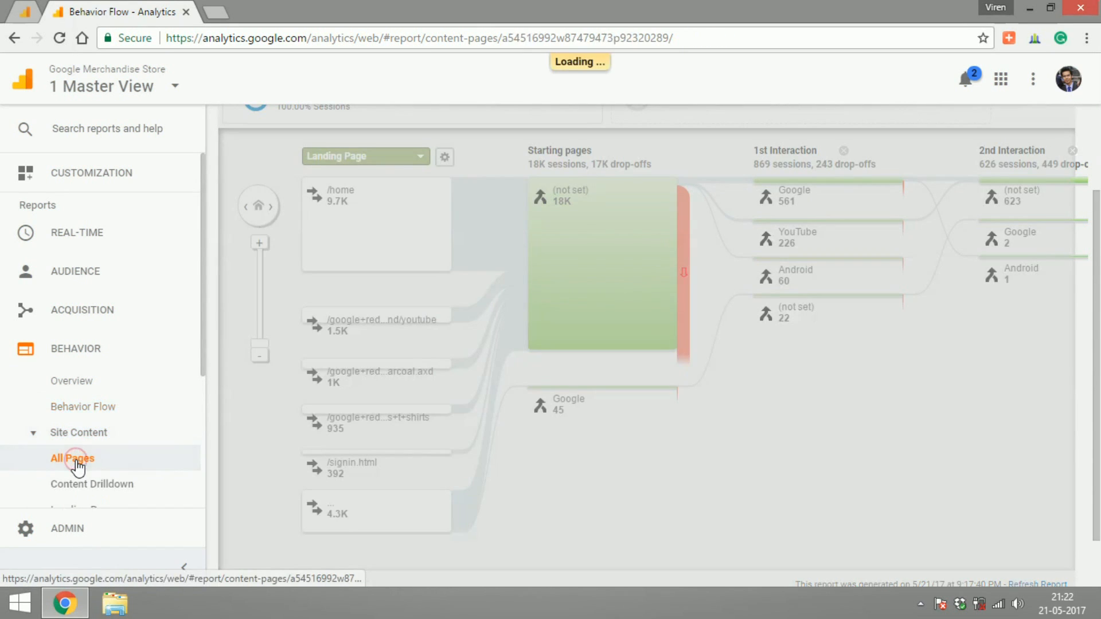
left_click(72, 458)
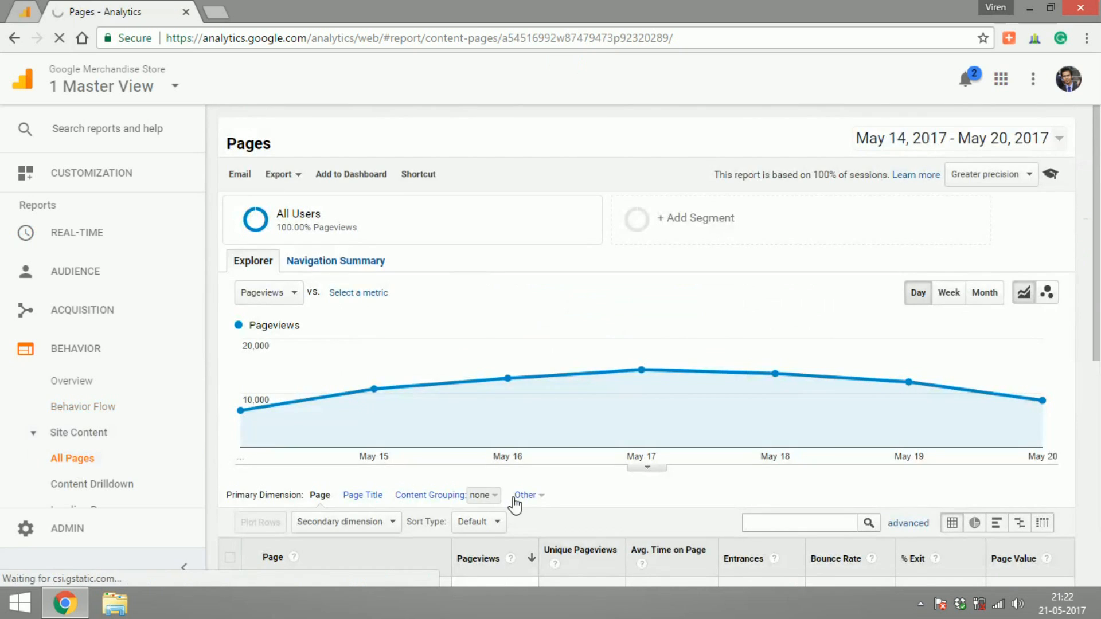
scroll("down", 3)
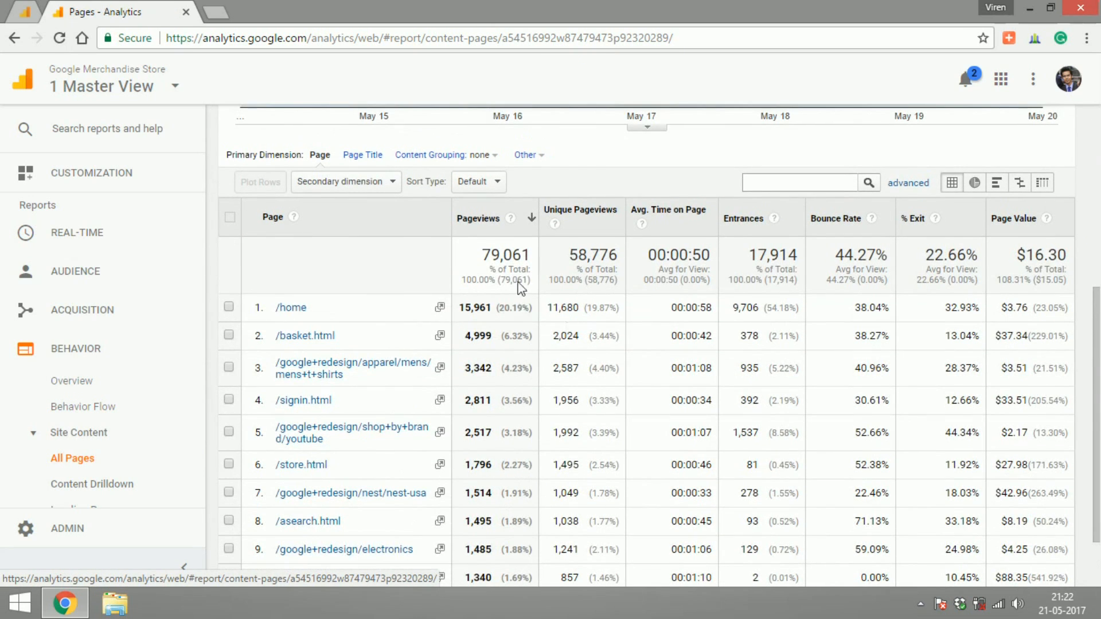
mouse_move(625, 325)
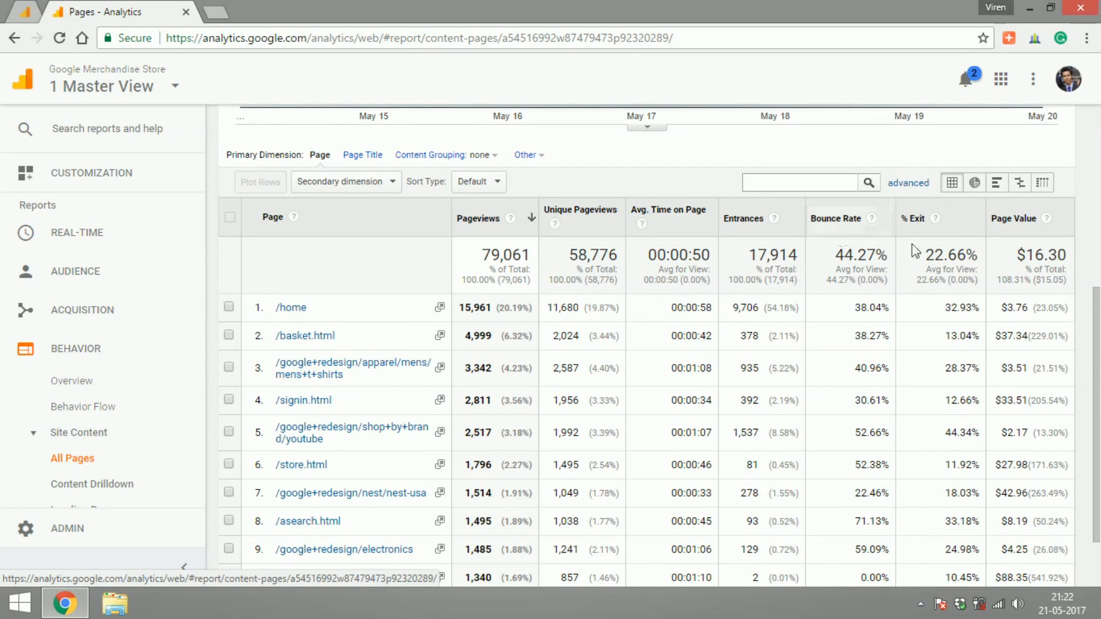
mouse_move(958, 232)
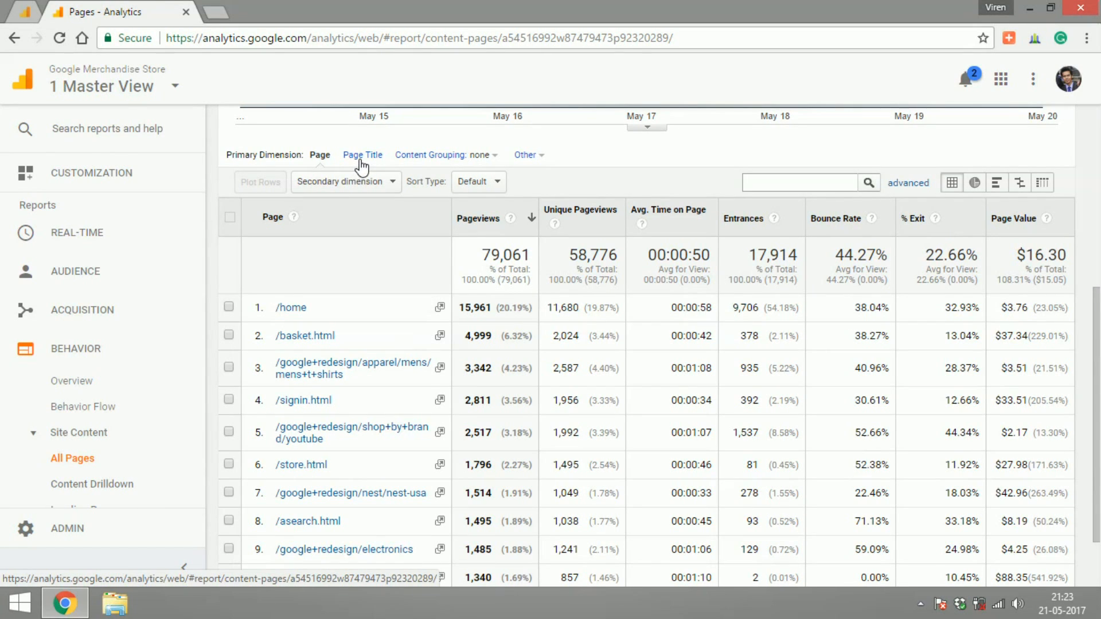
Switch the All Pages table's primary dimension to Page Title
left_click(362, 156)
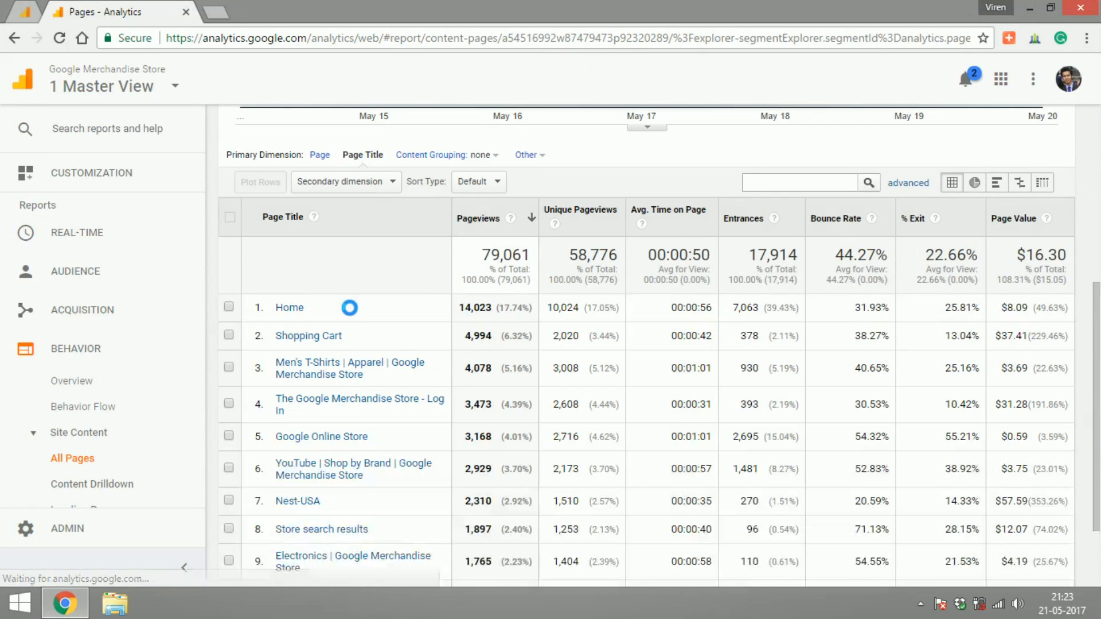
scroll("down", 3)
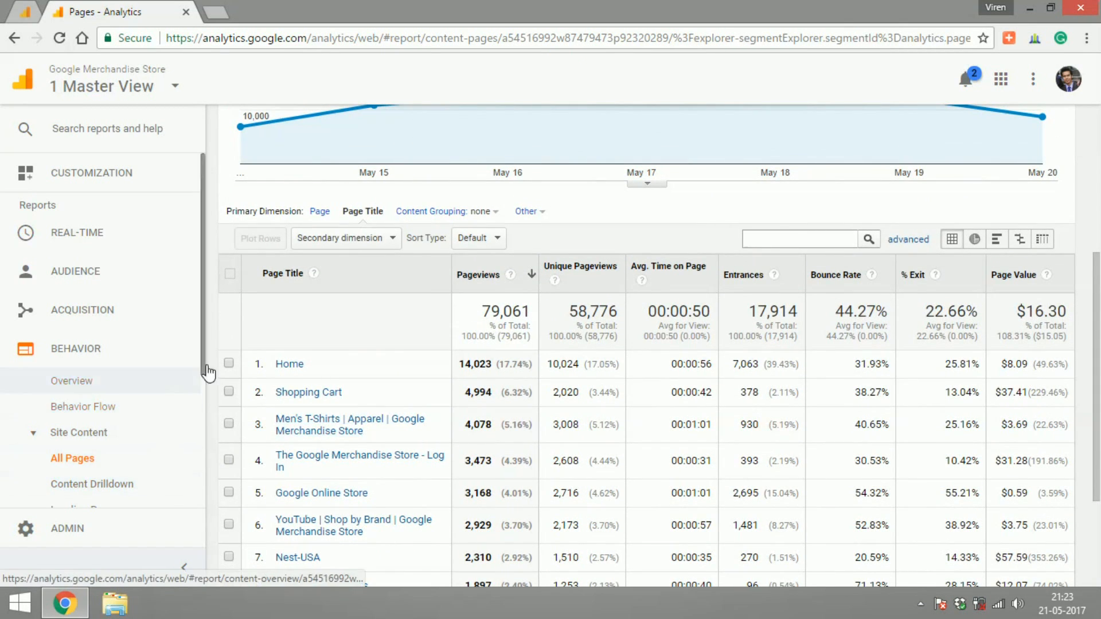
scroll("down", 3)
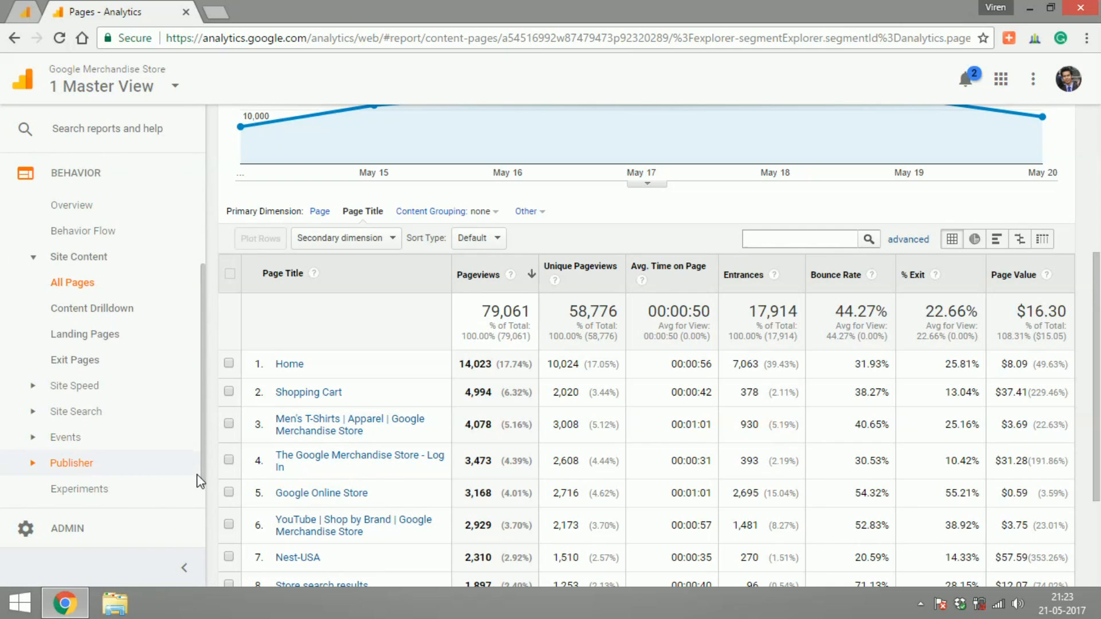
Show the Content Drilldown table of pageviews by Page path level 1, led by /google+redesign/
left_click(92, 309)
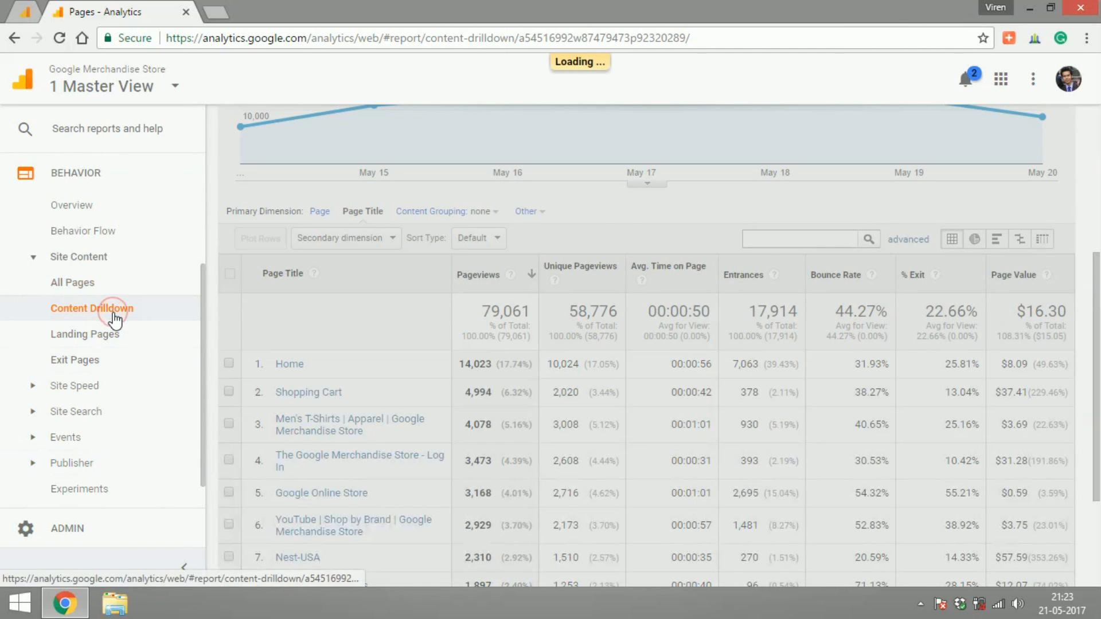
left_click(92, 309)
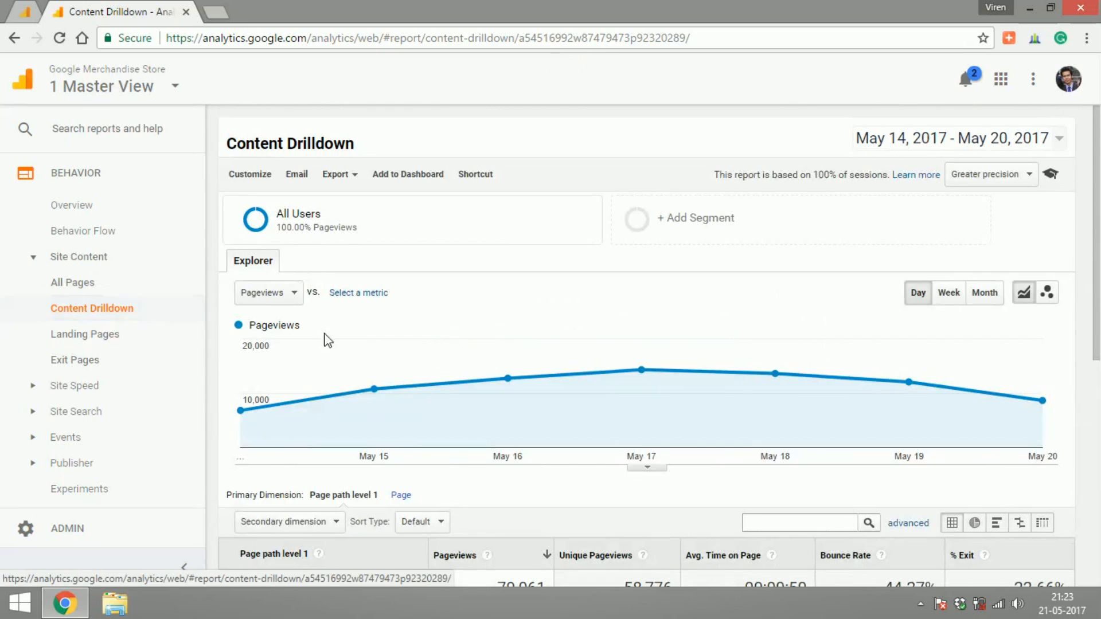
scroll("down", 3)
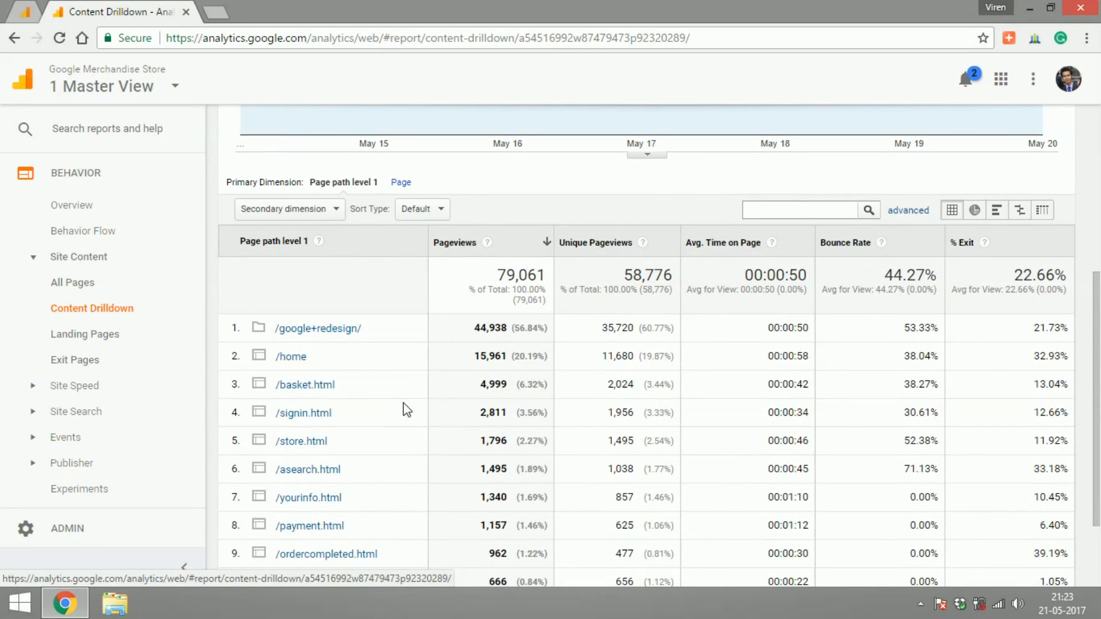
mouse_move(291, 359)
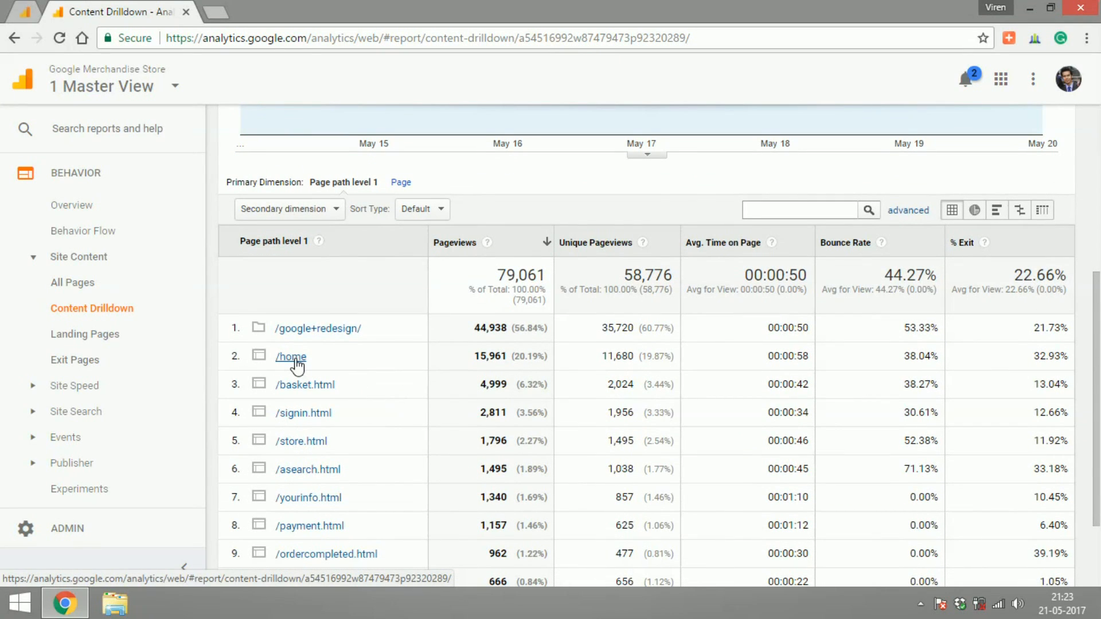
mouse_move(305, 385)
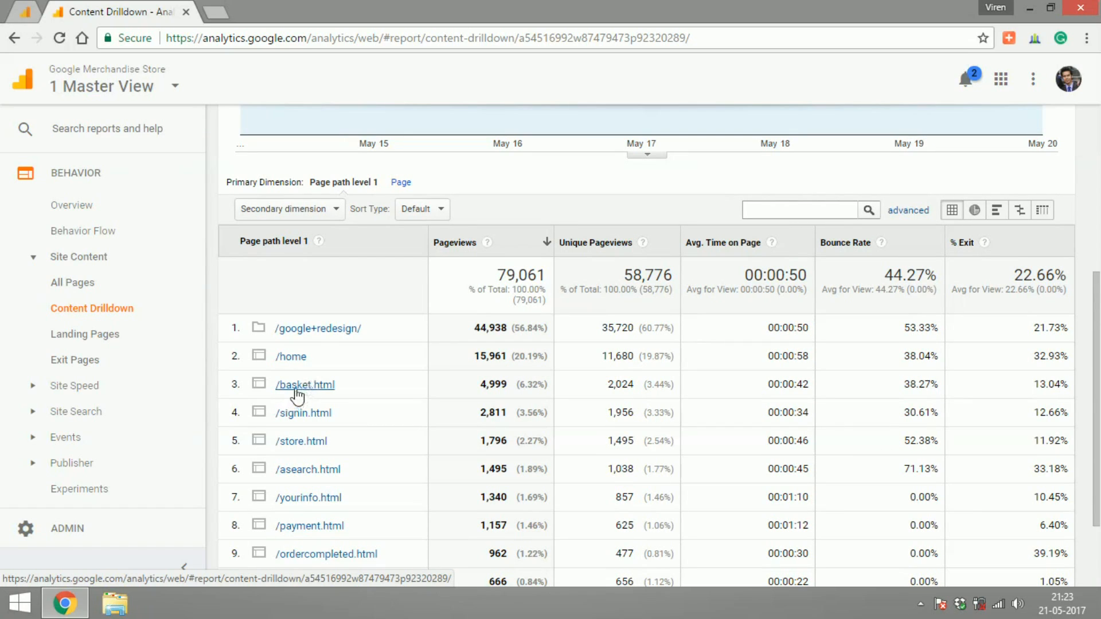
mouse_move(318, 335)
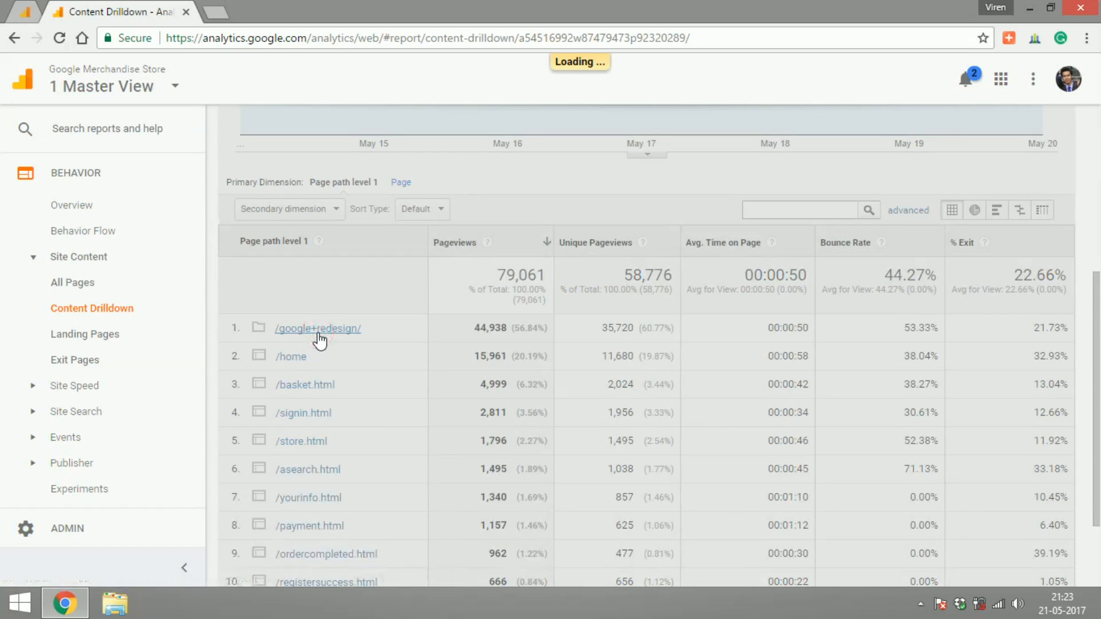
Drill into /google+redesign/ to list subfolders, led by /apparel/ with 14,640 pageviews
left_click(317, 328)
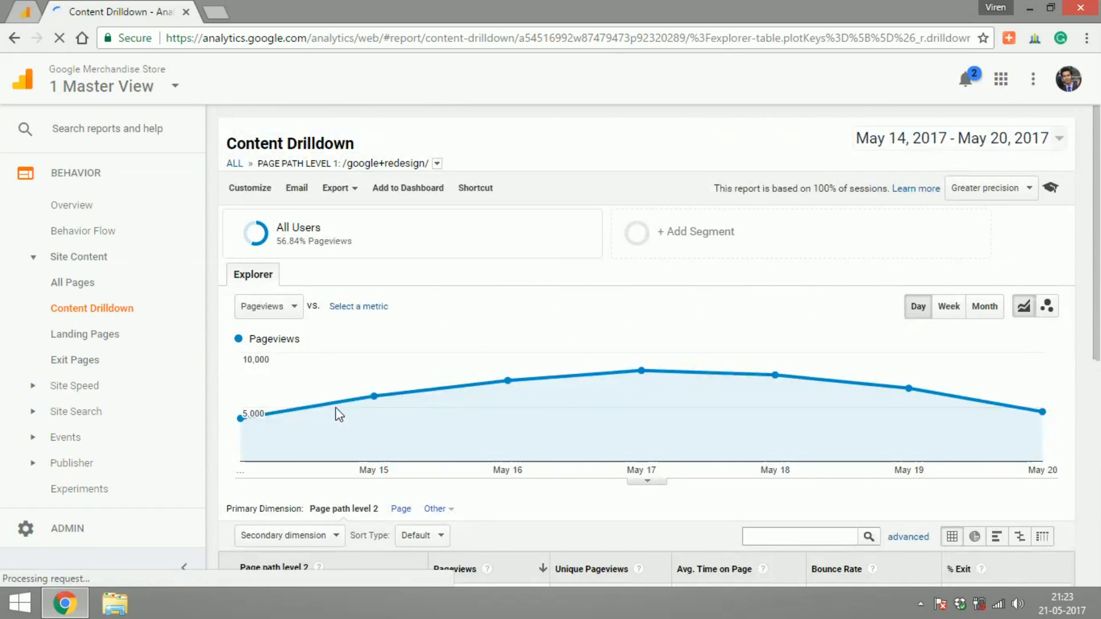
scroll("down", 3)
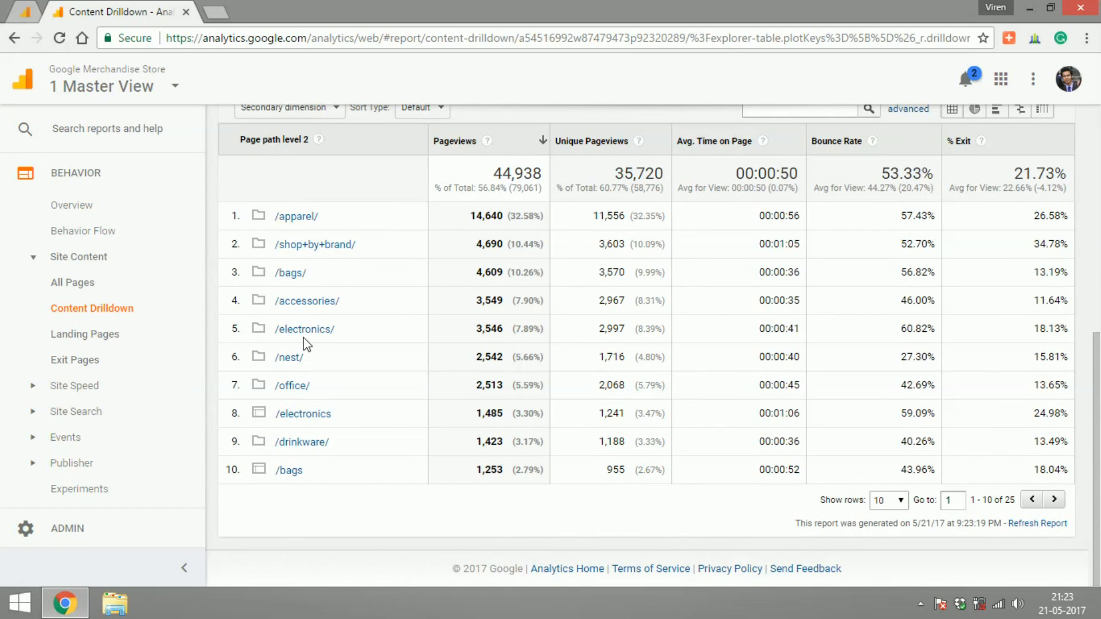
mouse_move(300, 232)
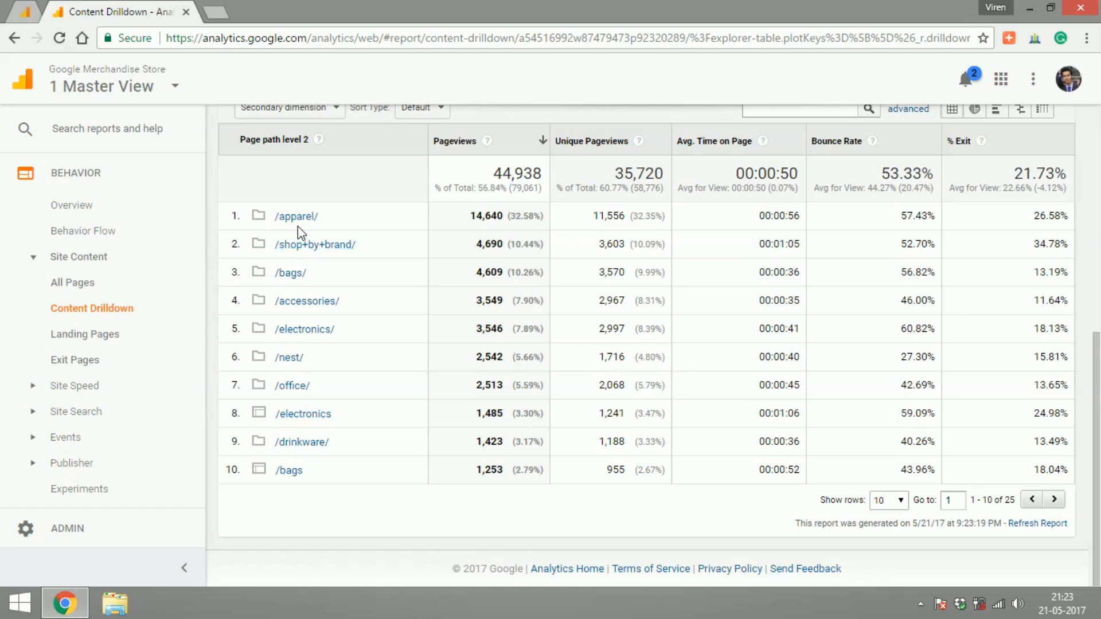
left_click(84, 334)
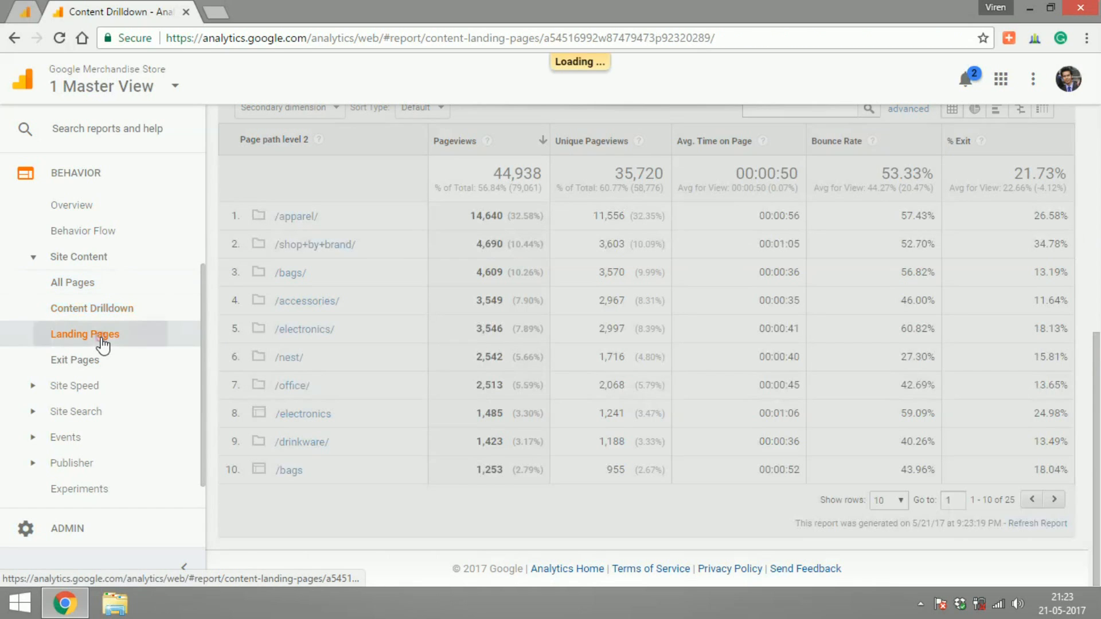
Review the Landing Pages table, led by /home with 9,706 sessions and $38,986.76 revenue
left_click(84, 334)
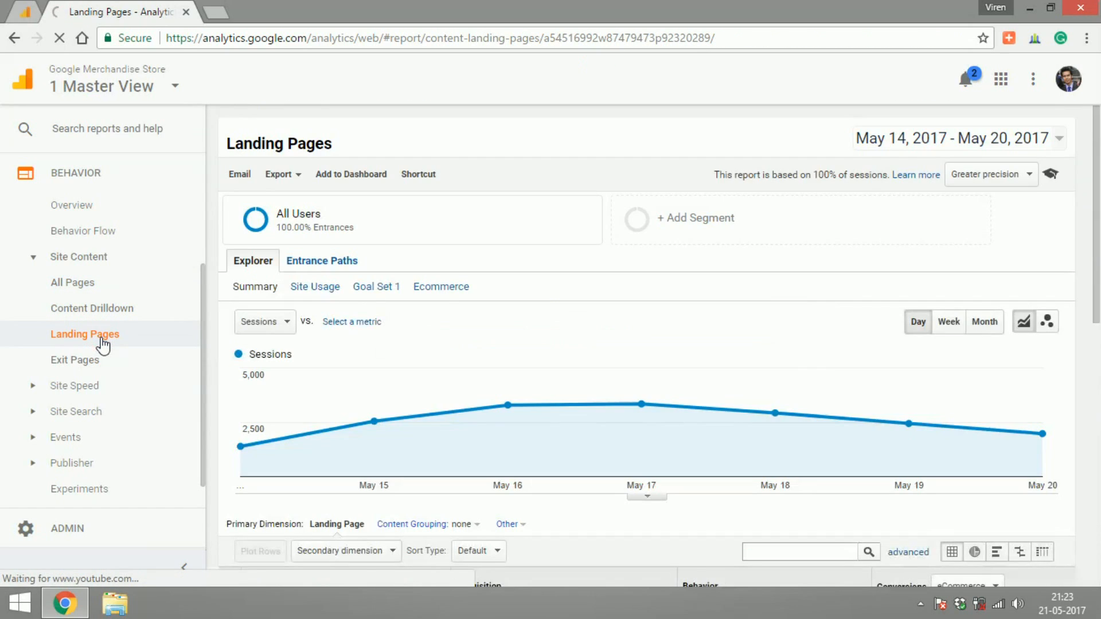
scroll("down", 3)
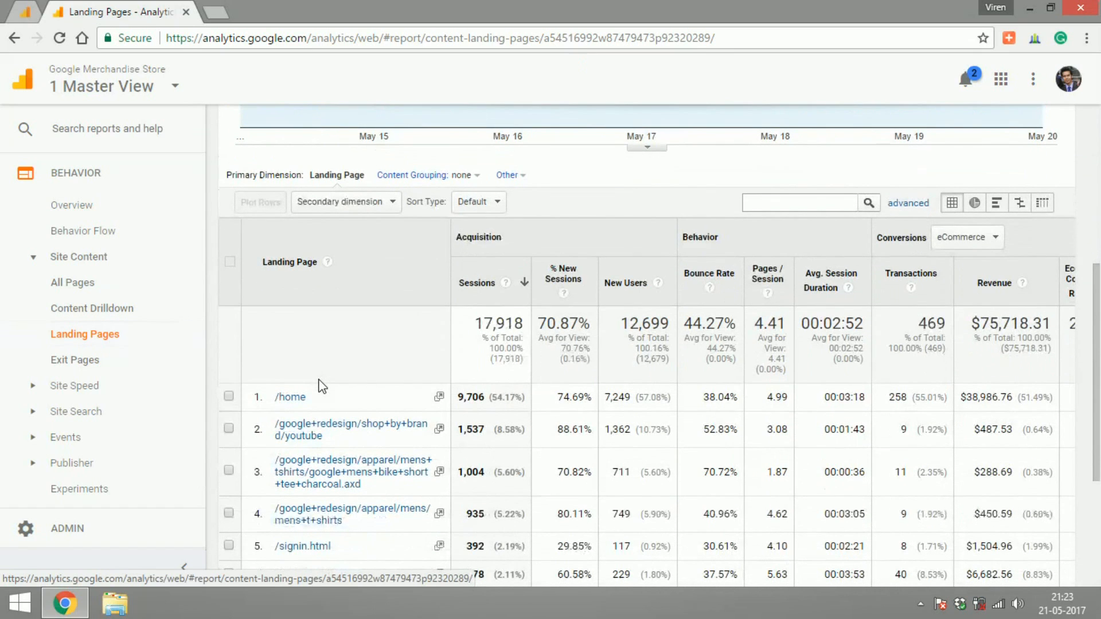
scroll("down", 3)
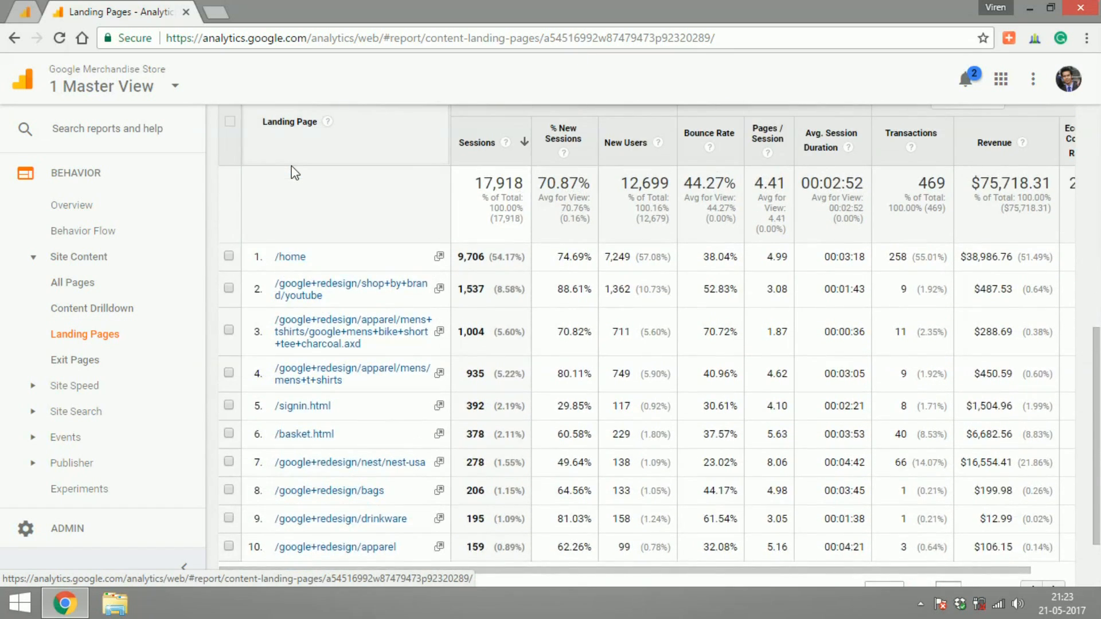
mouse_move(543, 288)
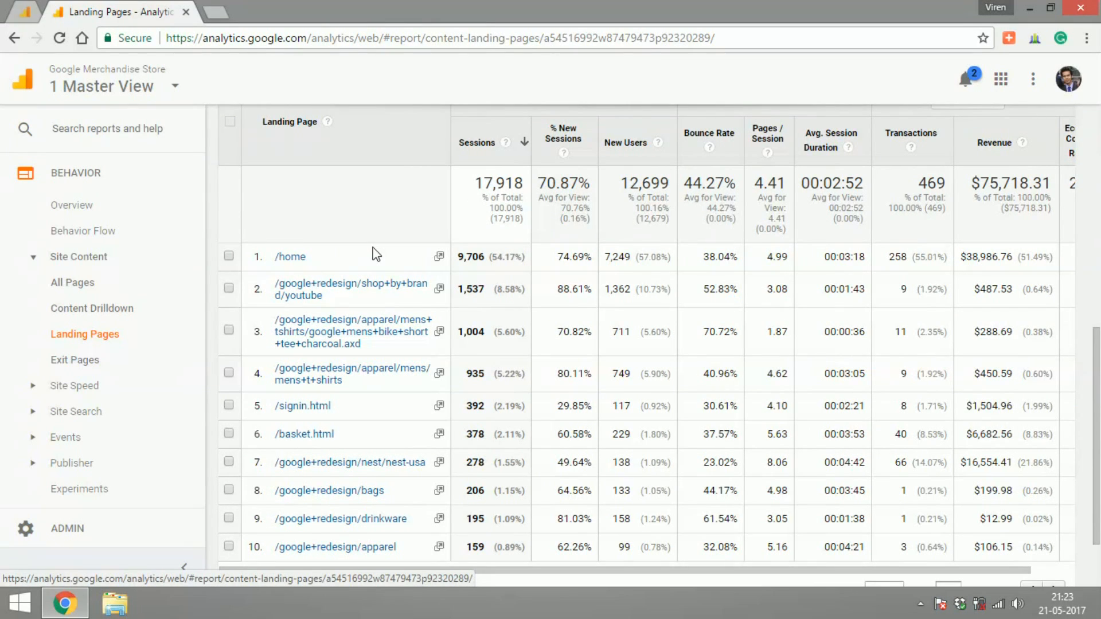
mouse_move(729, 250)
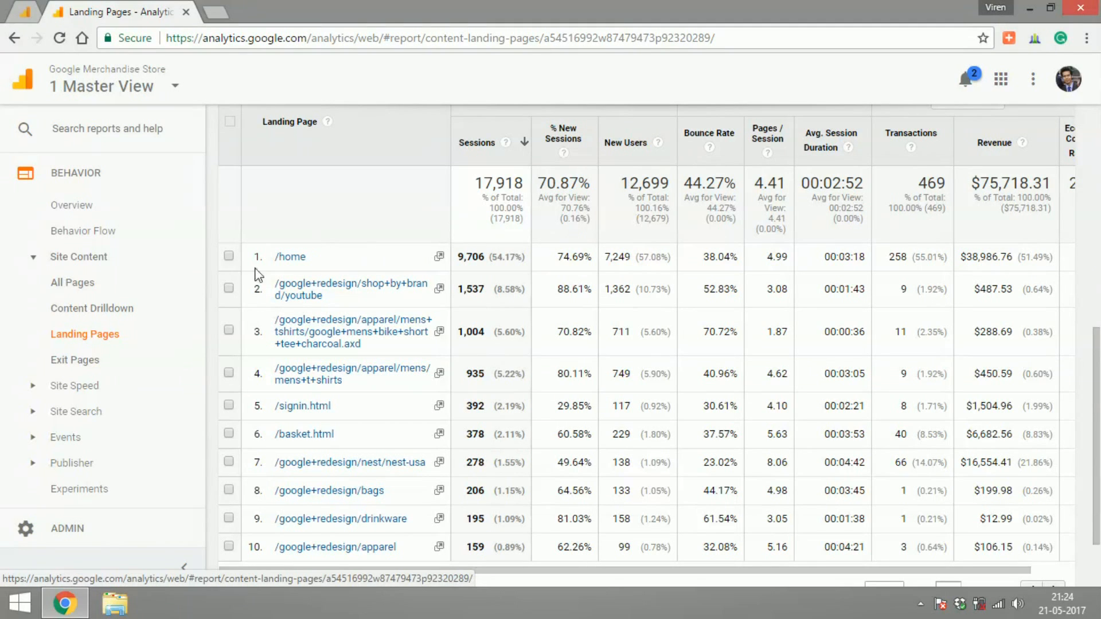
Show the Exit Pages report, led by /home with 5,256 exits, and expand Site Speed
left_click(75, 360)
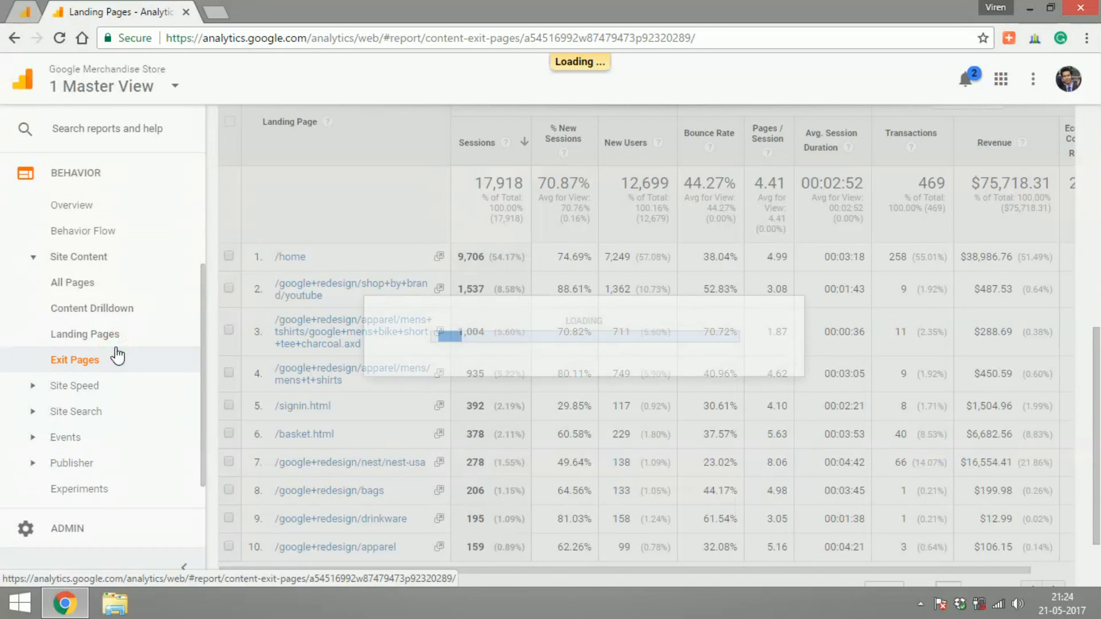
left_click(75, 359)
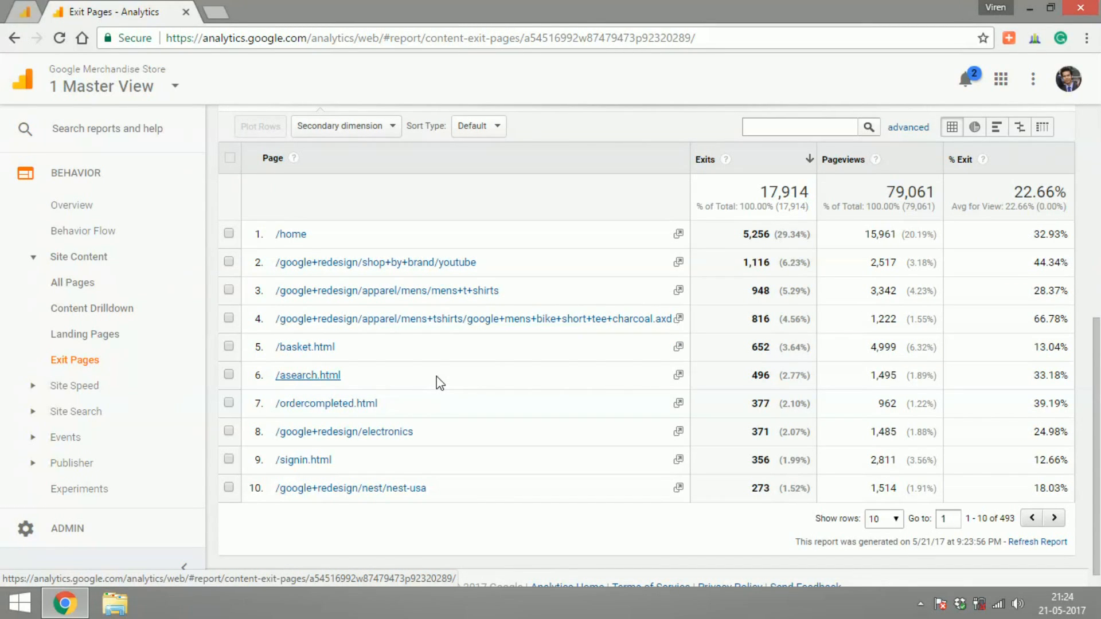
left_click(74, 282)
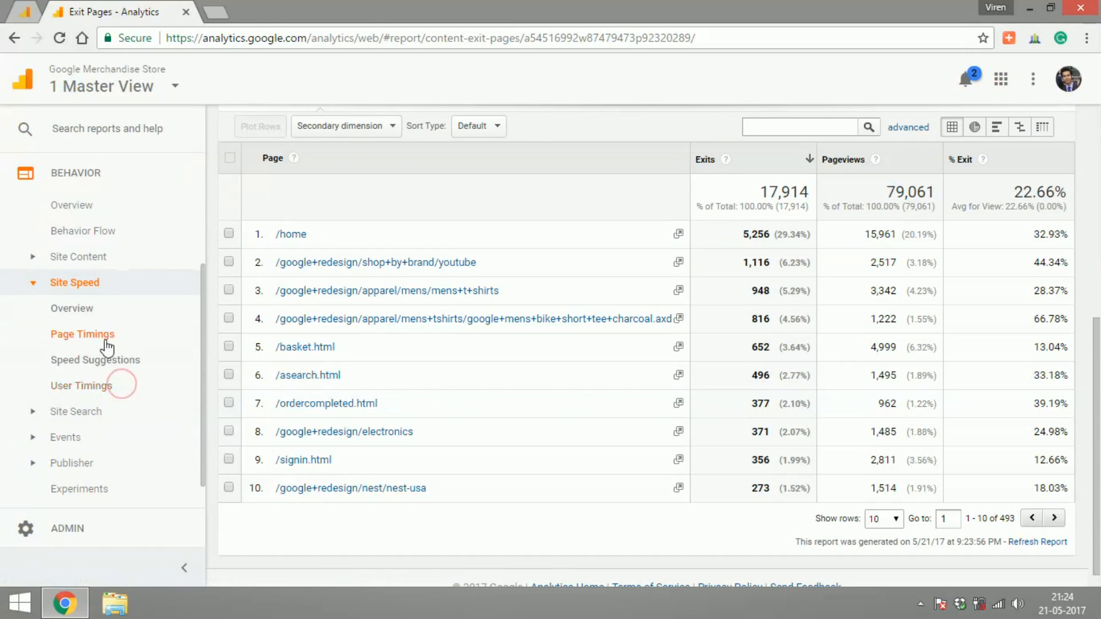
View Site Speed Page Timings comparing page load times to the 5.67-second average
left_click(82, 333)
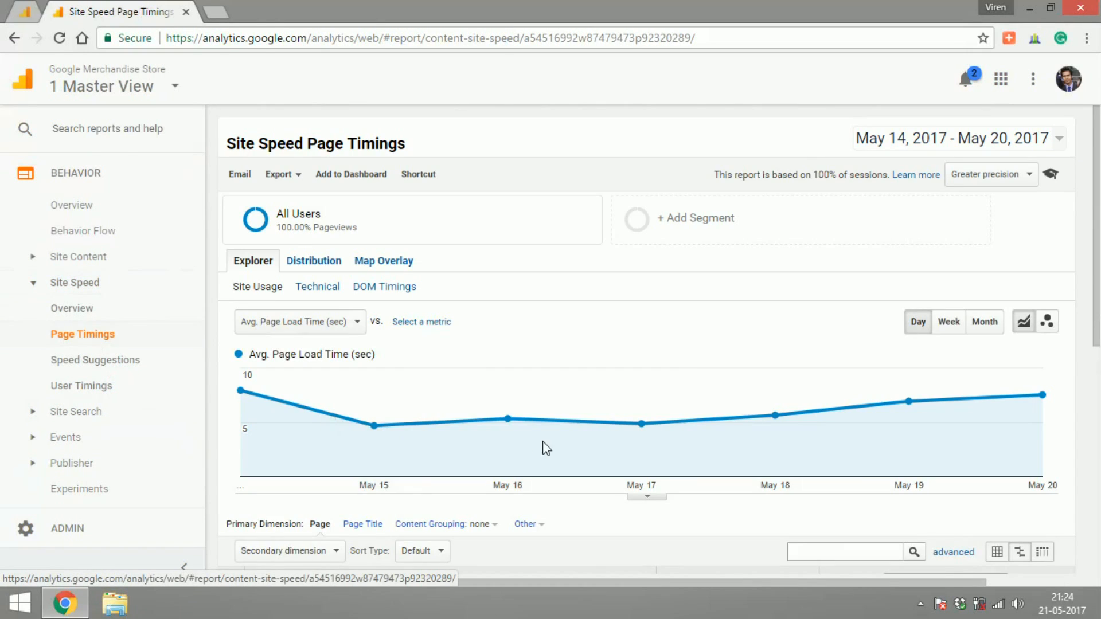
scroll("down", 3)
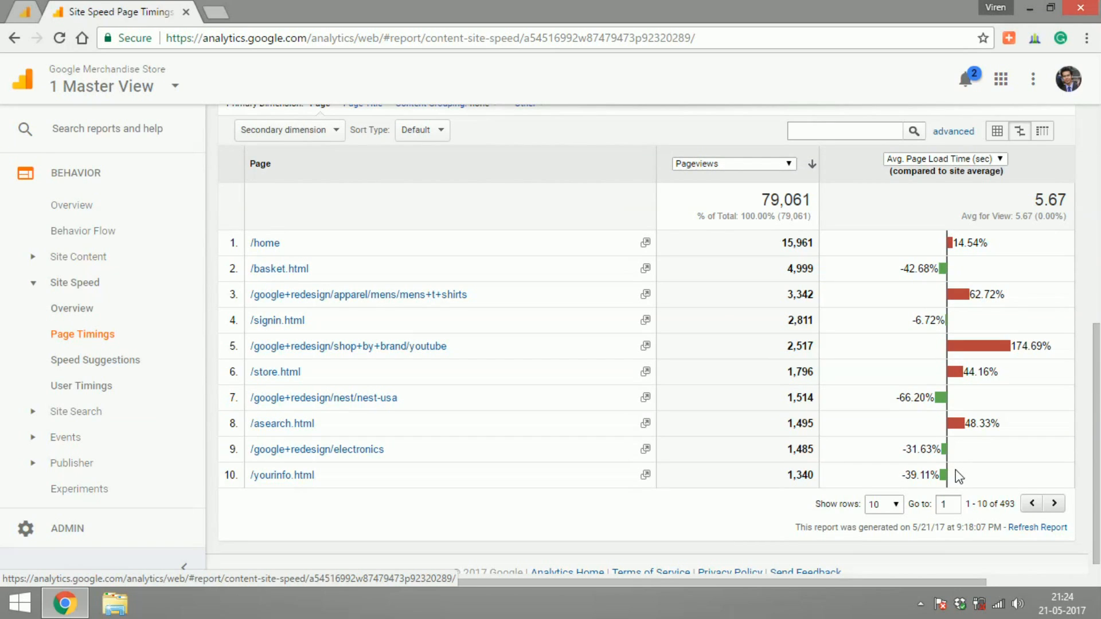
mouse_move(430, 361)
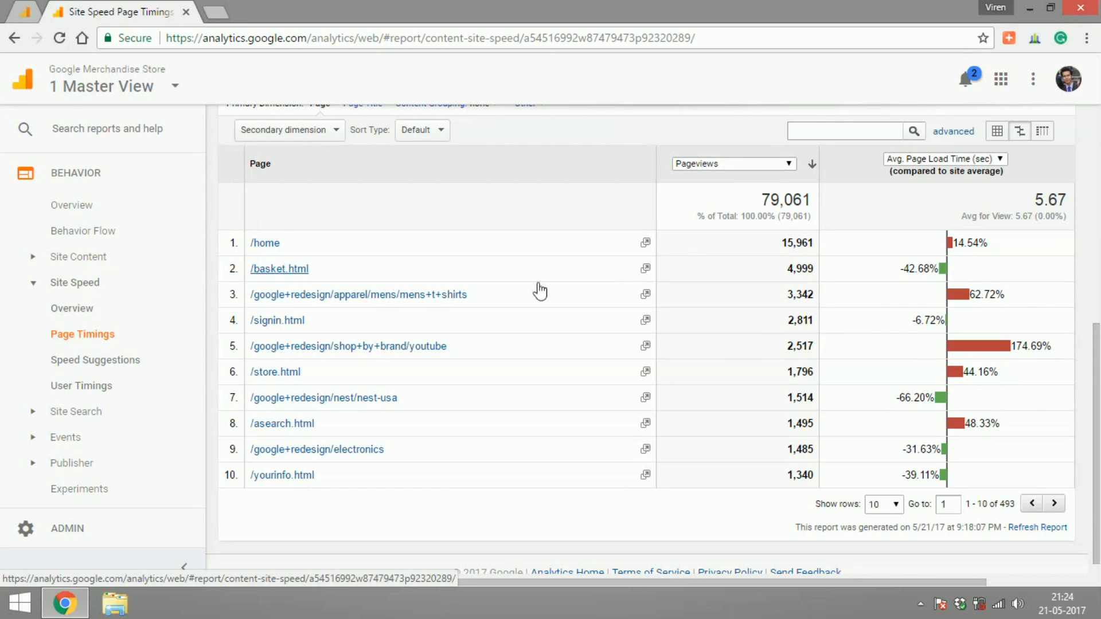
View Speed Suggestions listing PageSpeed suggestion counts and scores, with /home at 68
left_click(95, 360)
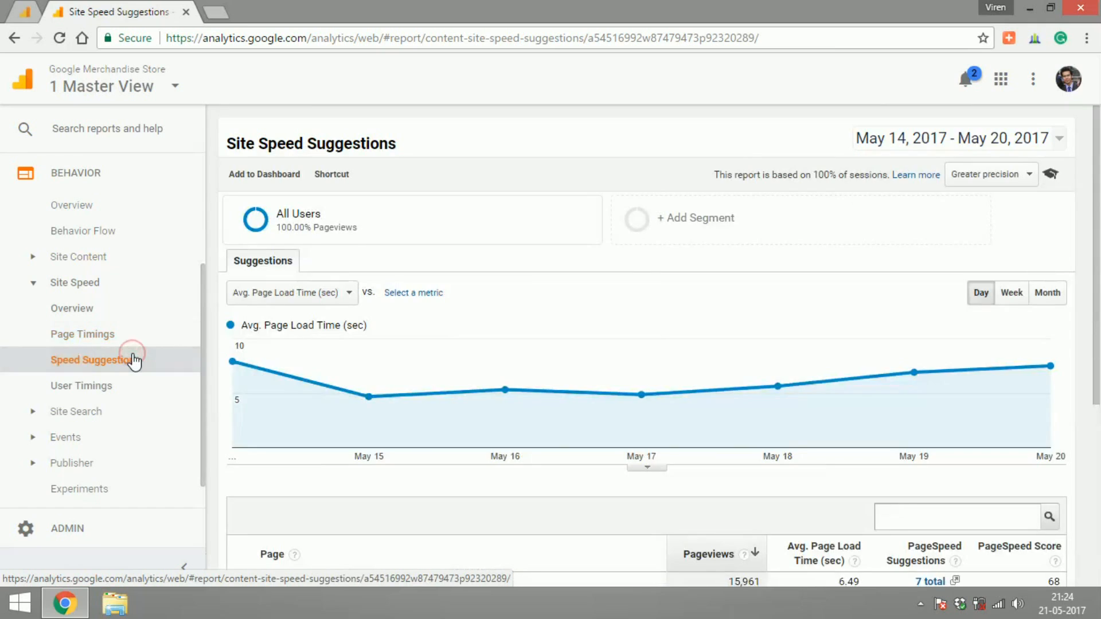
scroll("down", 3)
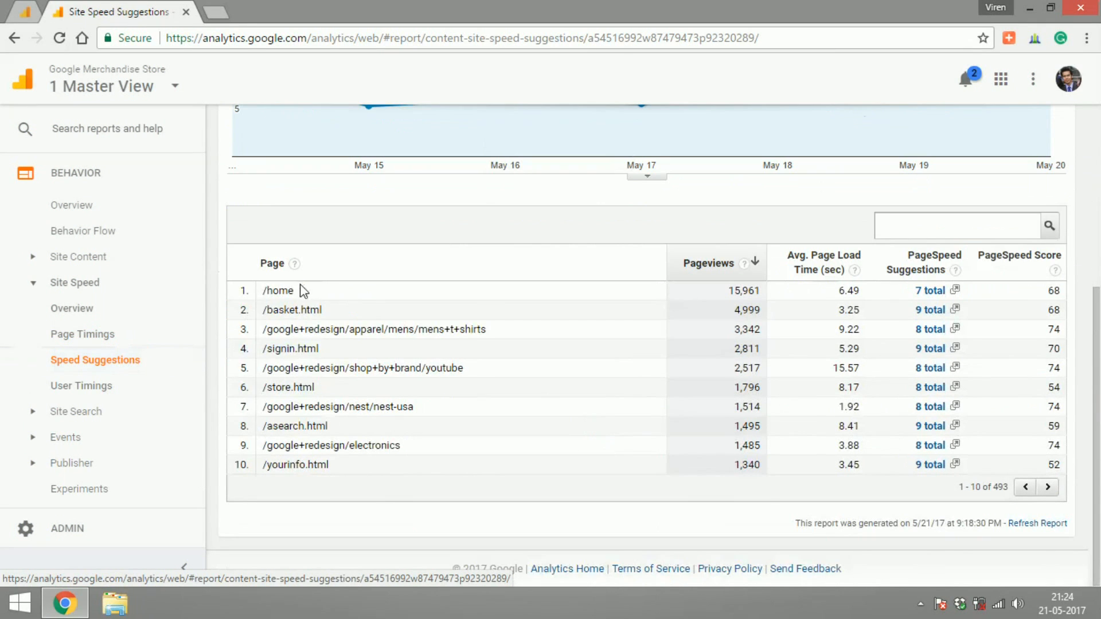
mouse_move(683, 377)
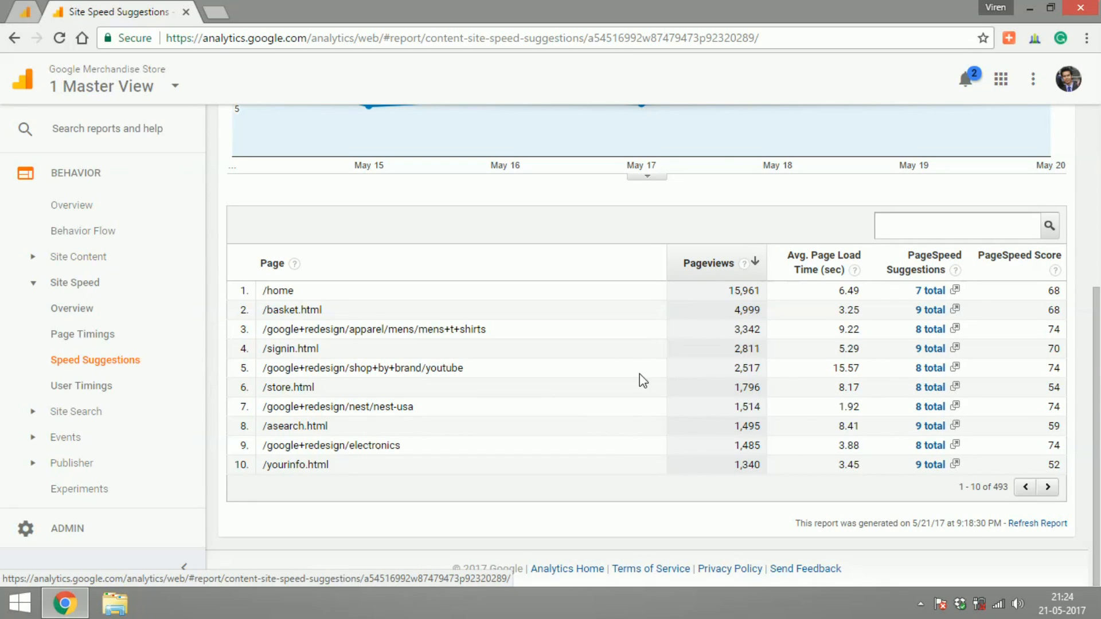
Show Site Search Usage: 17,909 visits without site search versus 9 with it
left_click(76, 307)
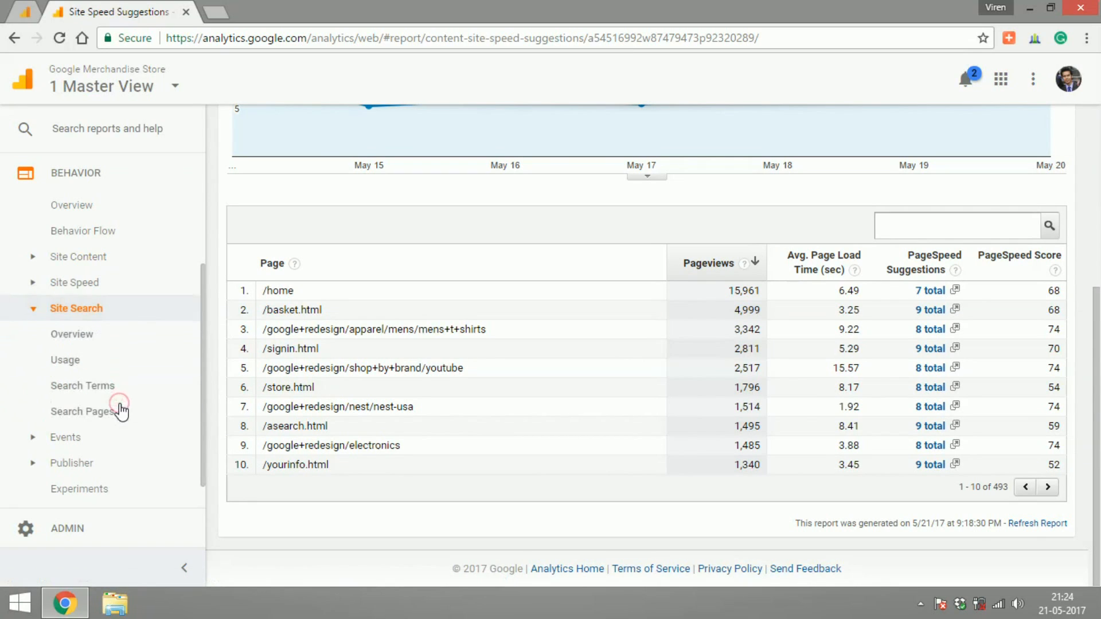
mouse_move(72, 334)
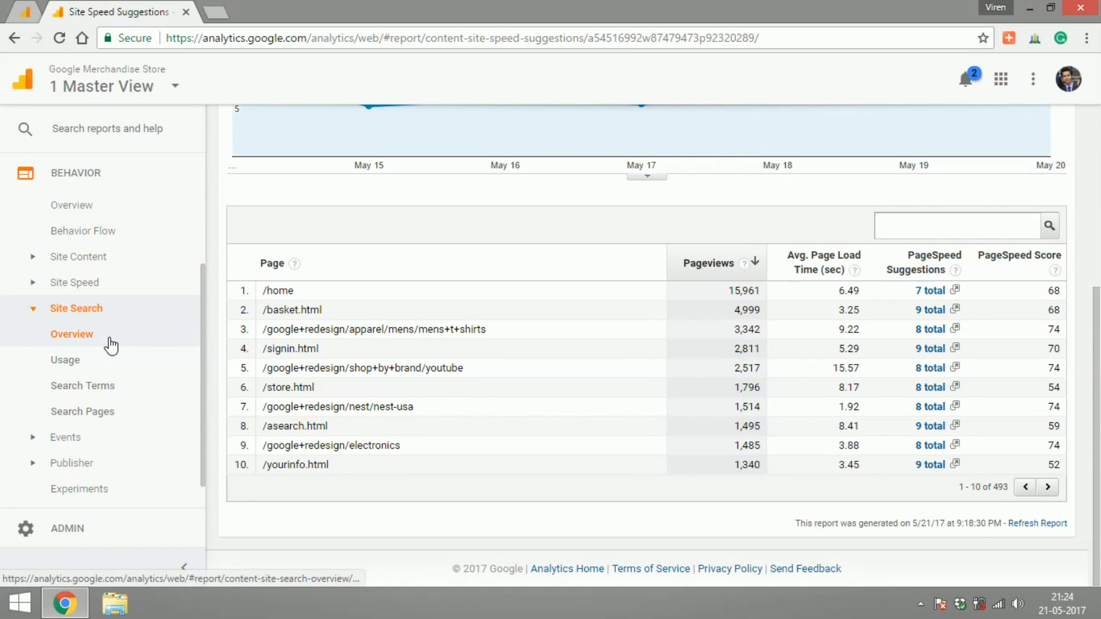
left_click(65, 360)
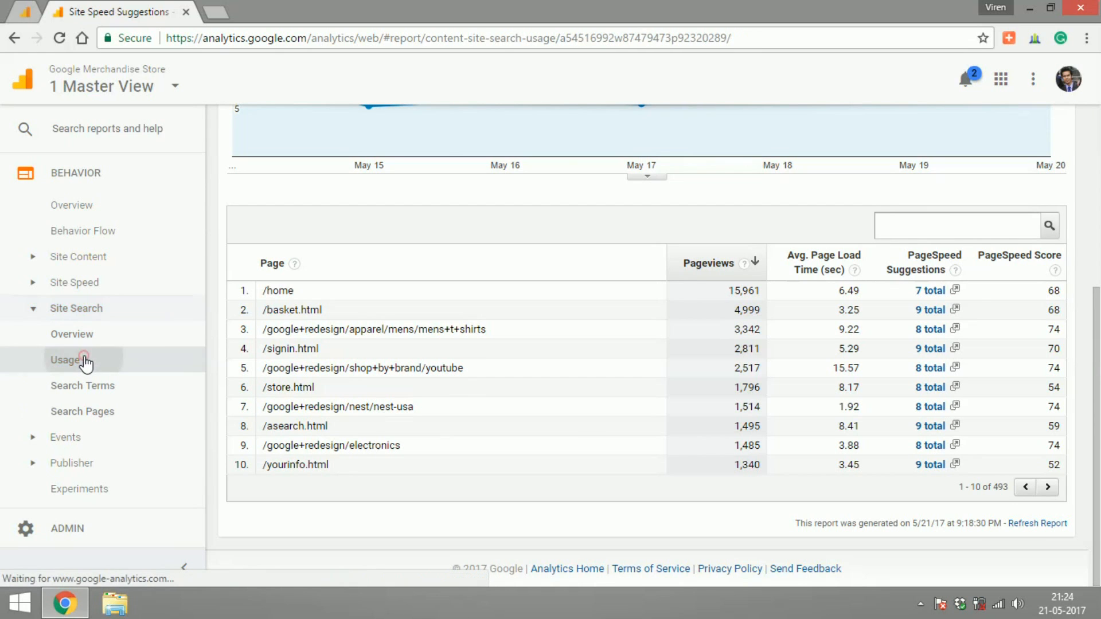
left_click(65, 359)
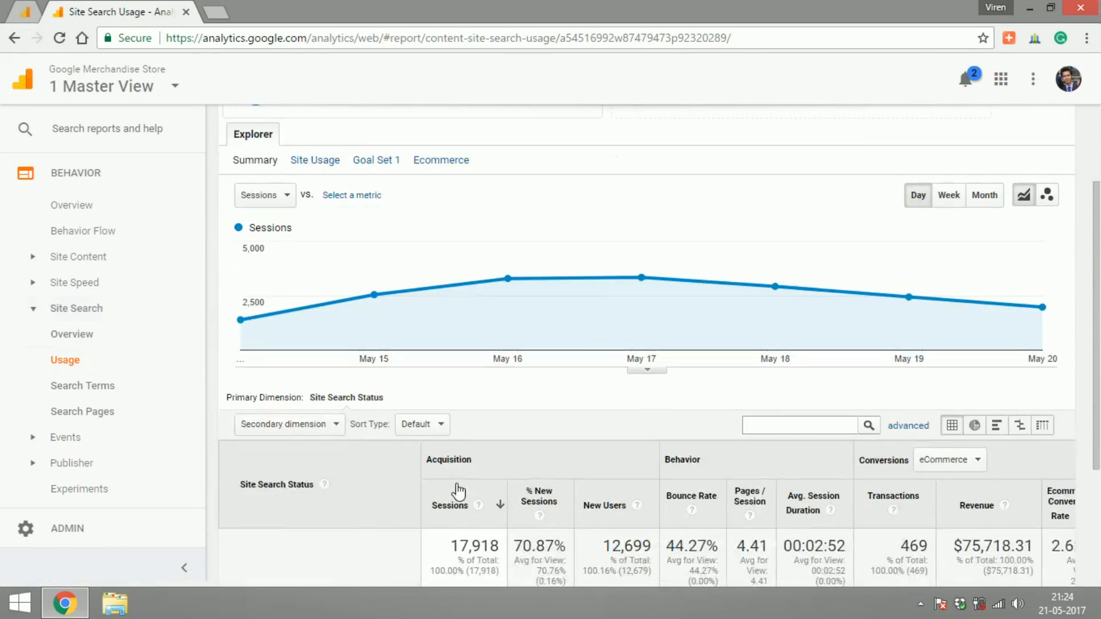
scroll("down", 3)
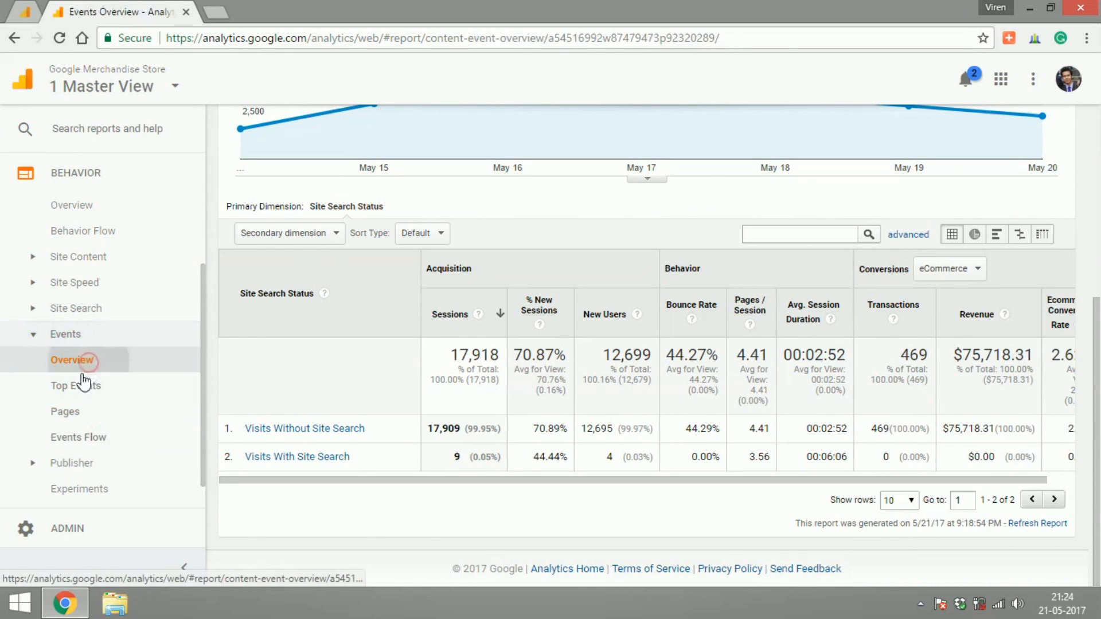
Review the Top Events category table, then view the Events Flow diagram by country
left_click(75, 385)
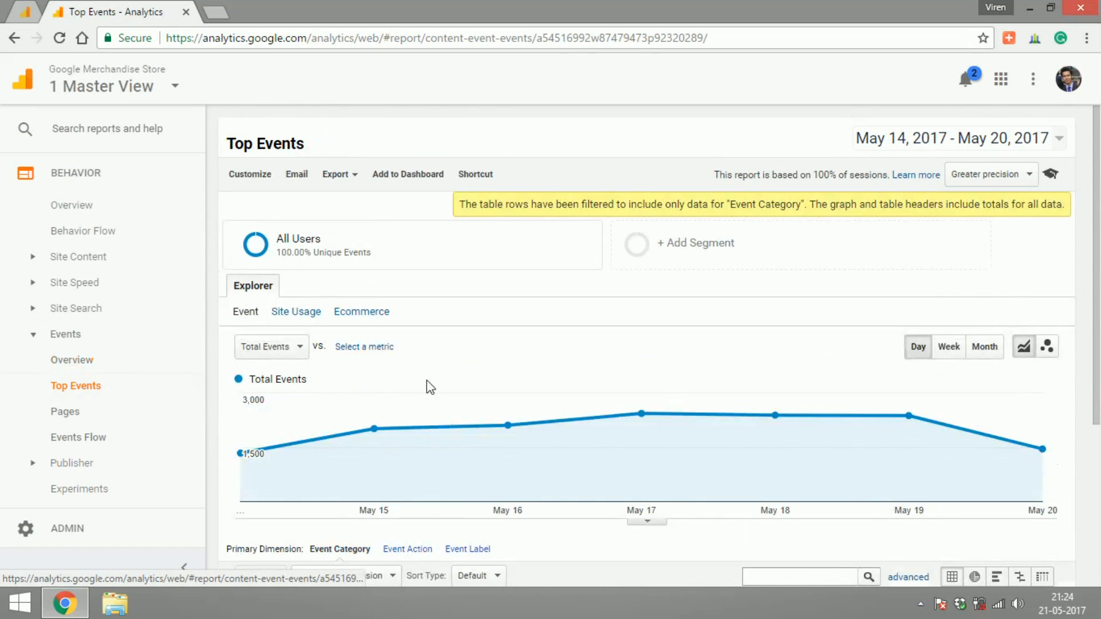
scroll("down", 3)
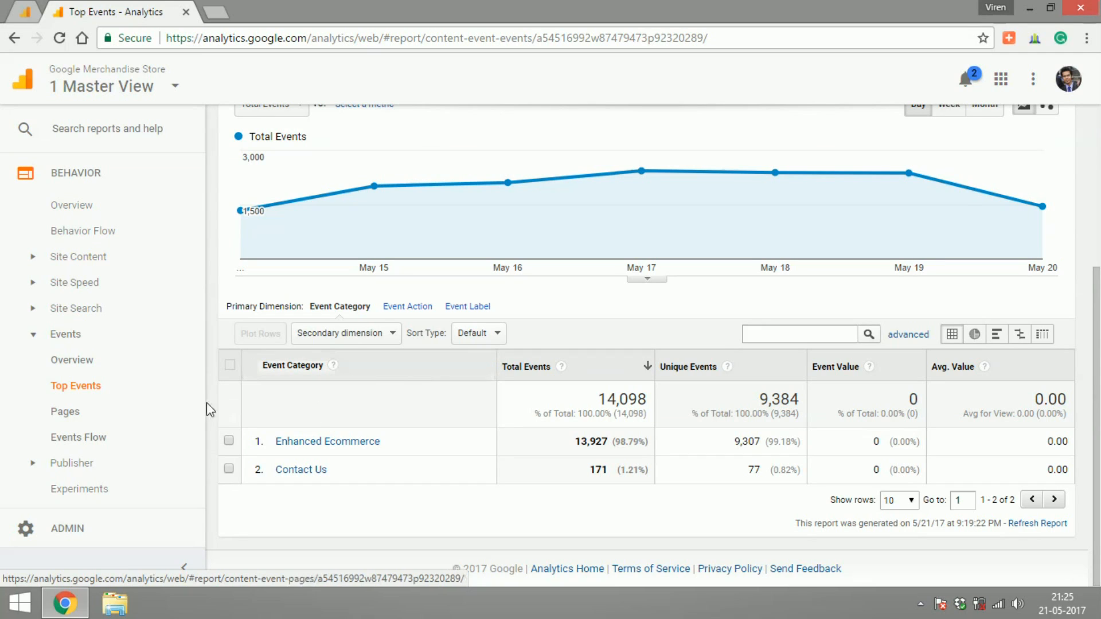
mouse_move(379, 481)
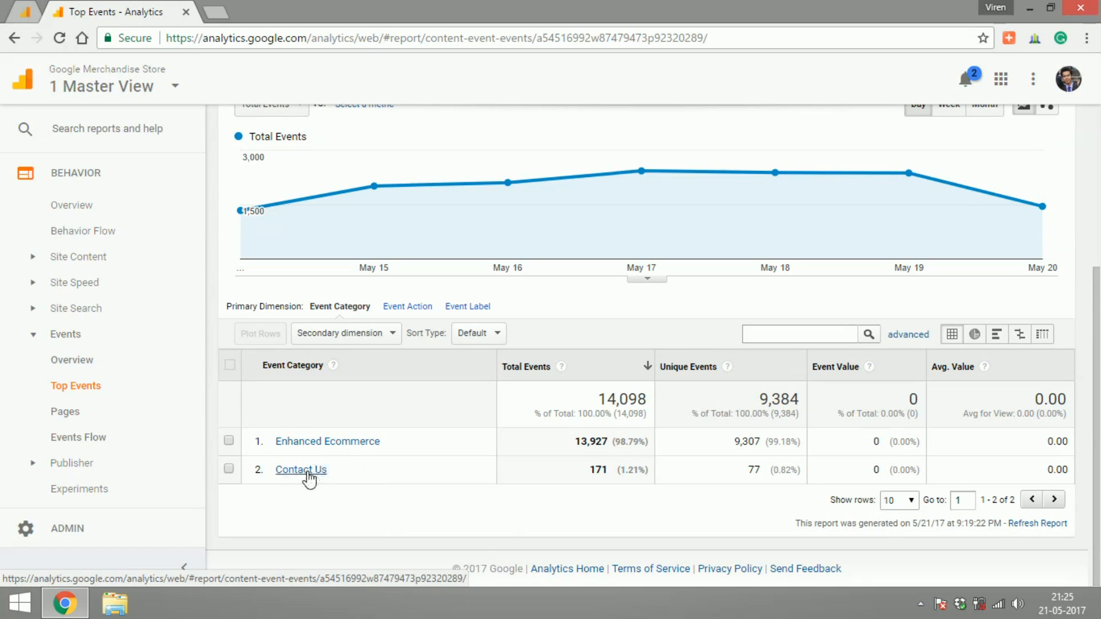
mouse_move(539, 476)
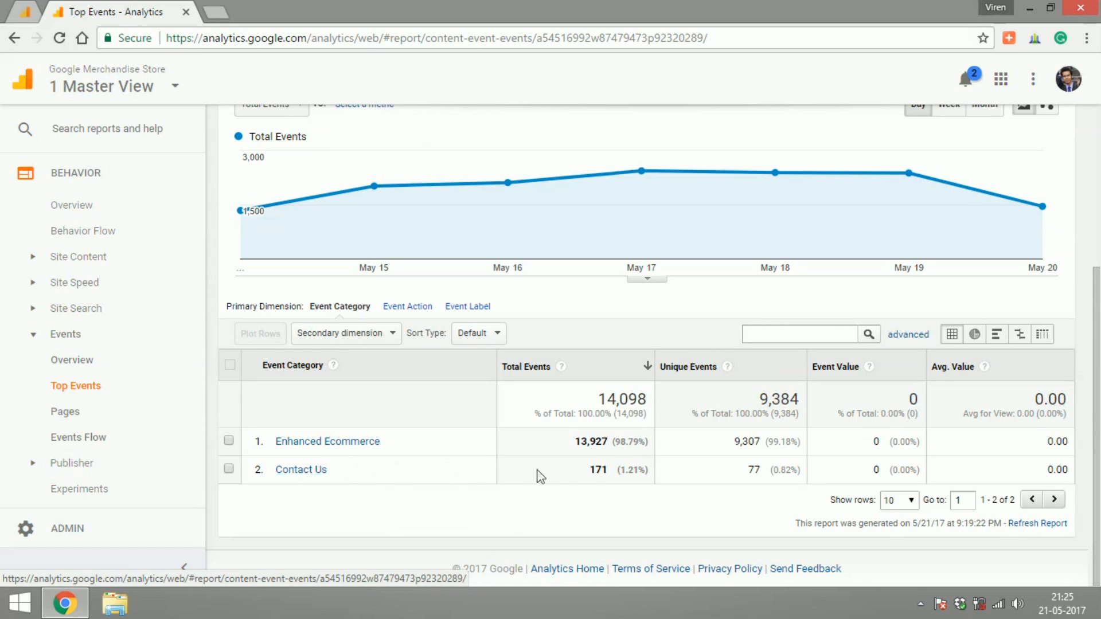
mouse_move(881, 456)
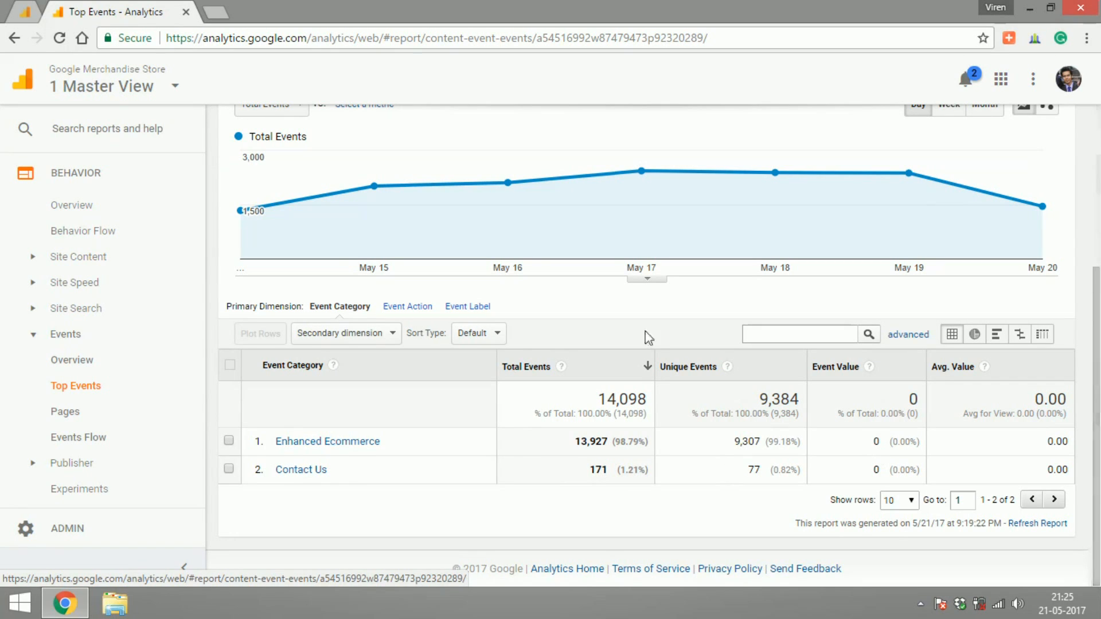
mouse_move(71, 463)
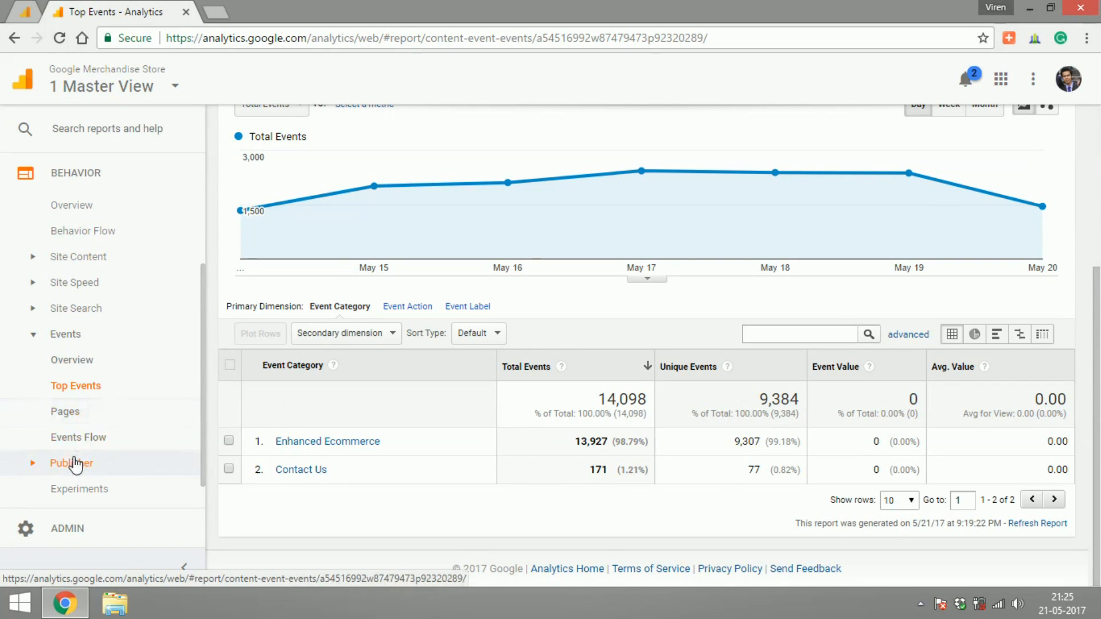
left_click(70, 463)
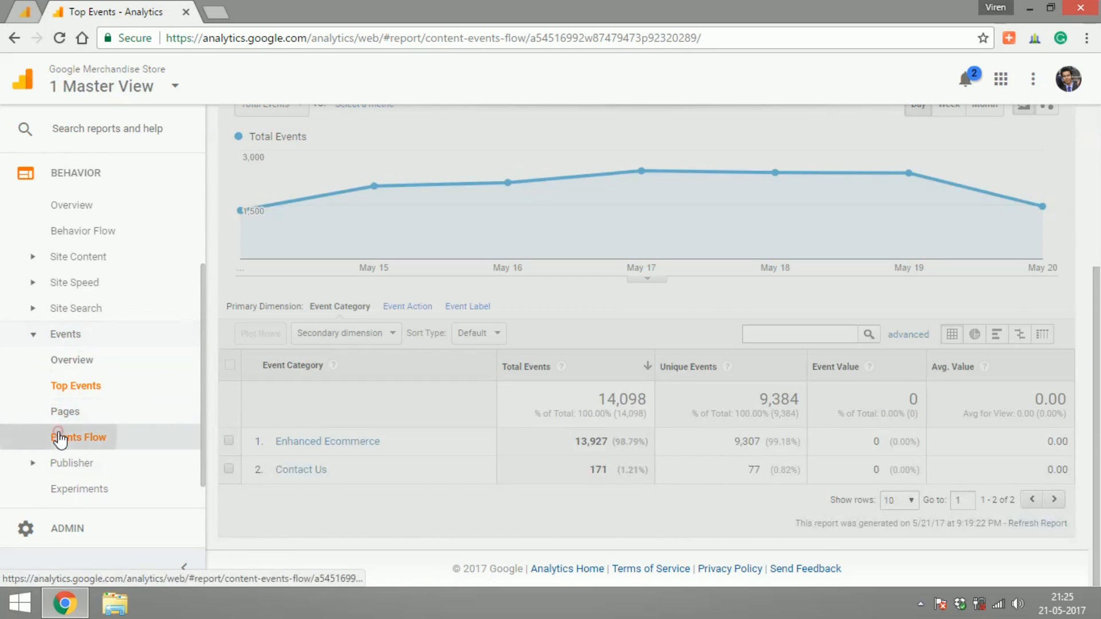
left_click(78, 437)
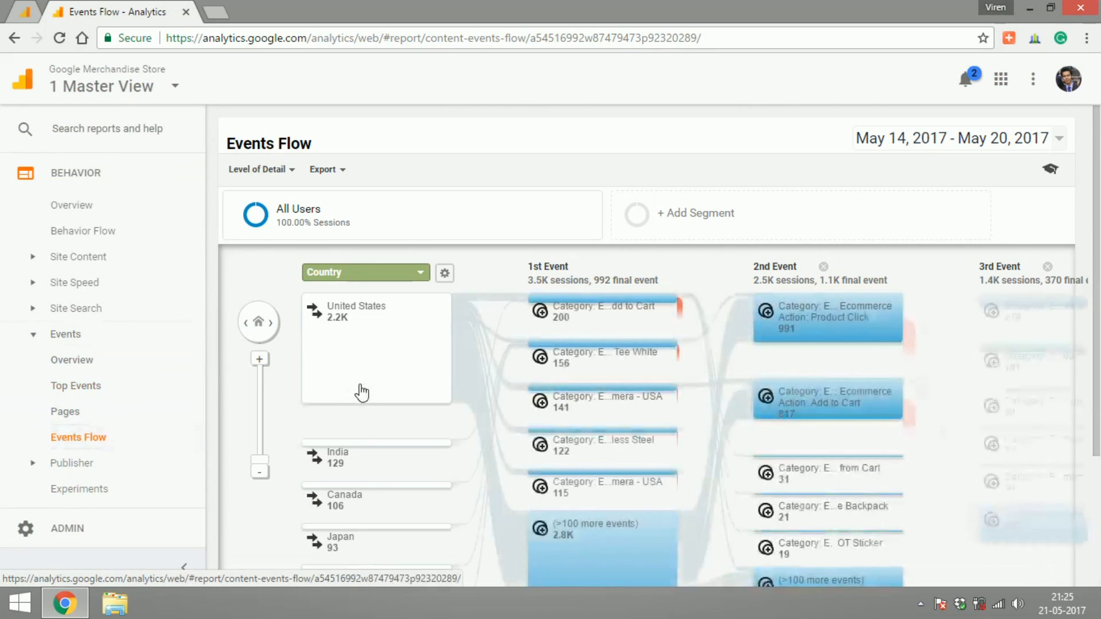
scroll("down", 3)
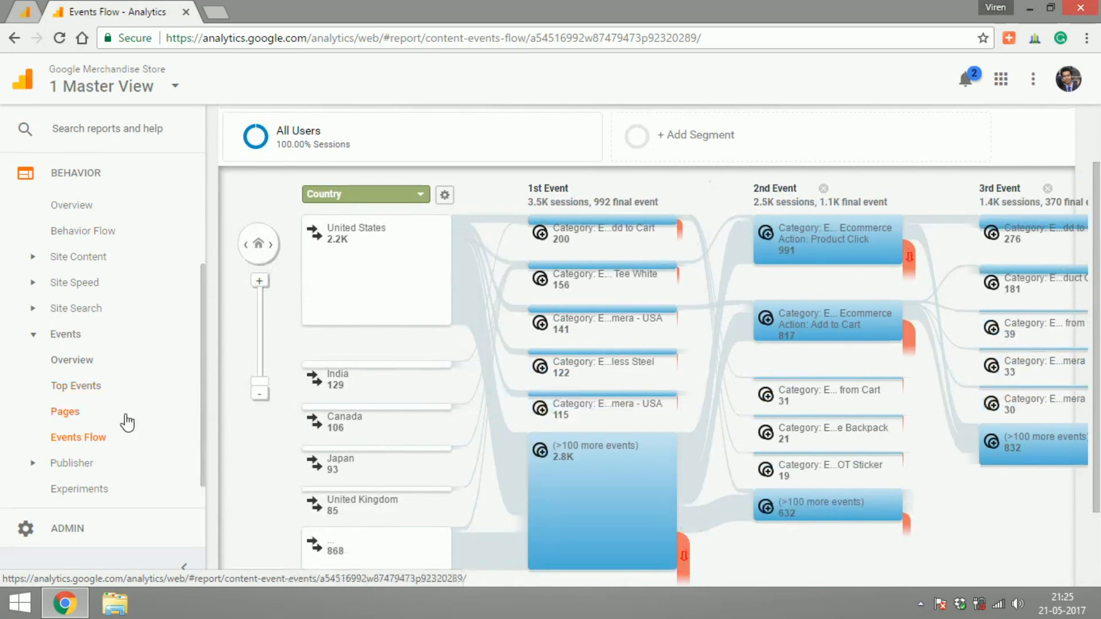
View the Publisher Overview AdSense link prompt, then collapse the Publisher and Behavior sidebar groups
left_click(71, 359)
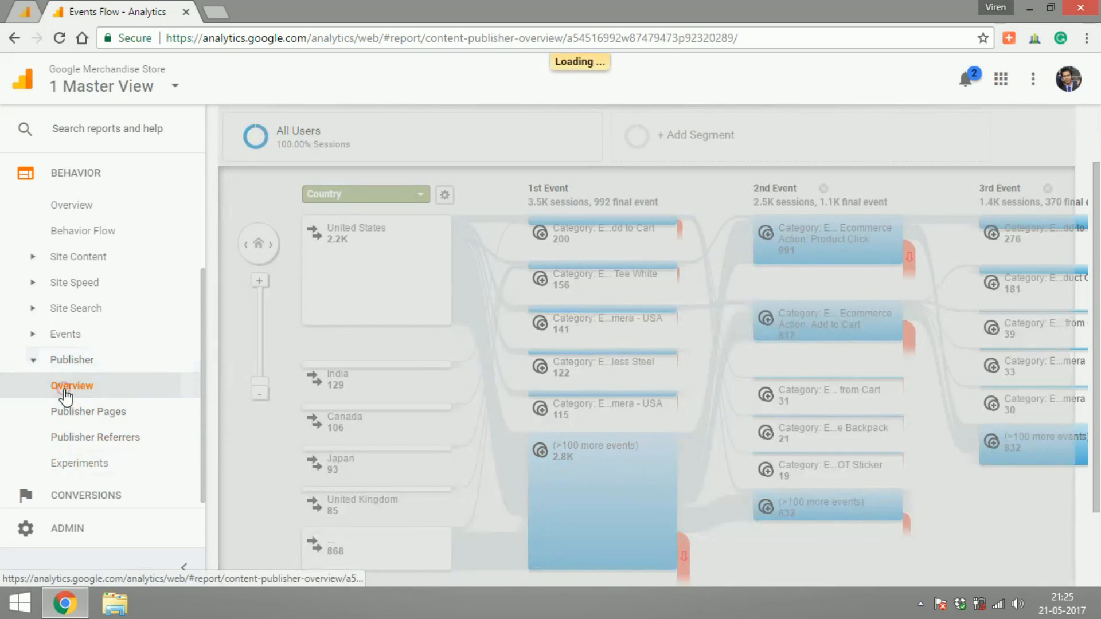
left_click(71, 385)
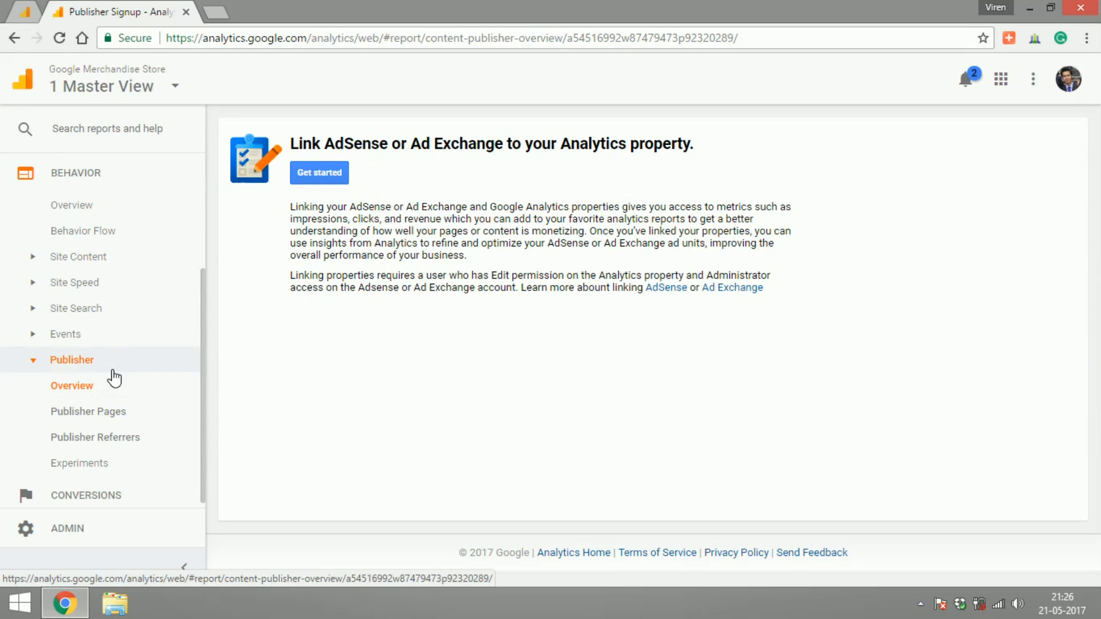
left_click(72, 360)
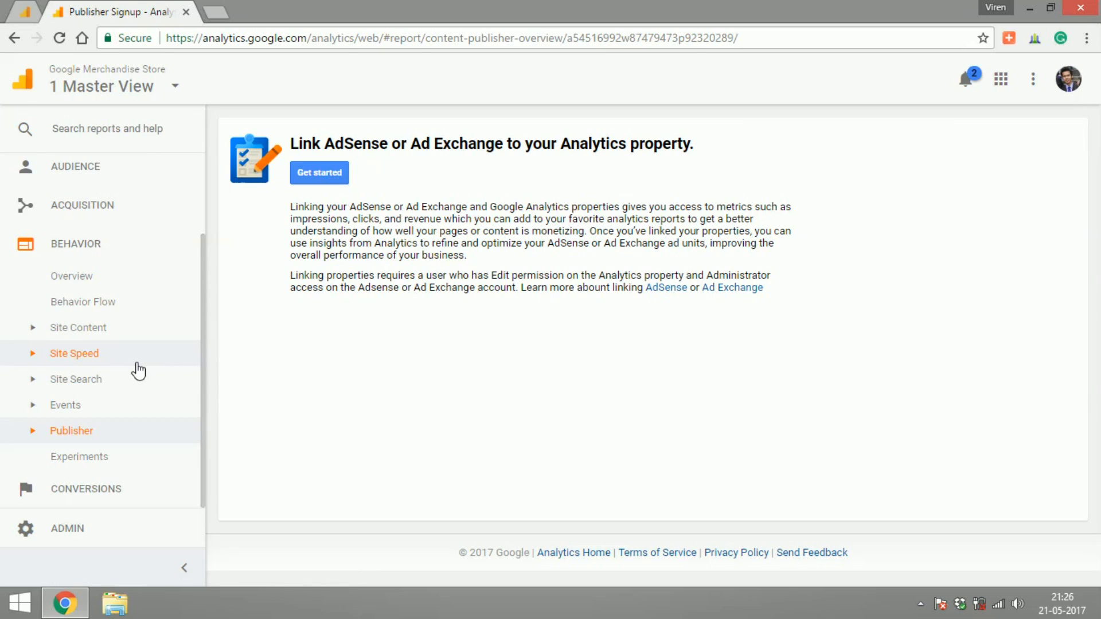
left_click(76, 254)
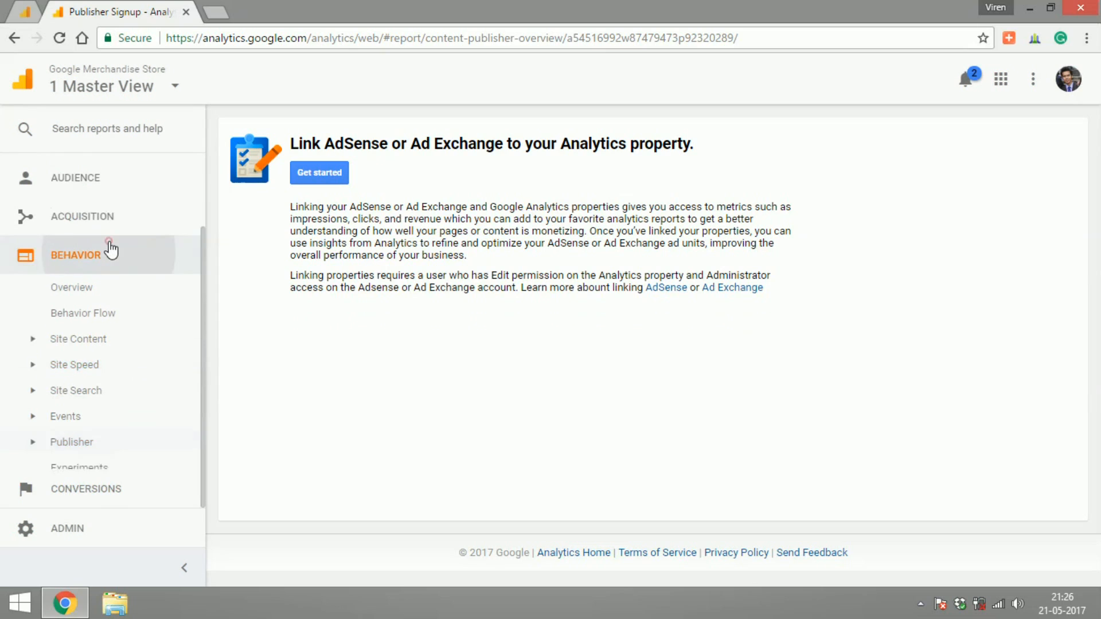